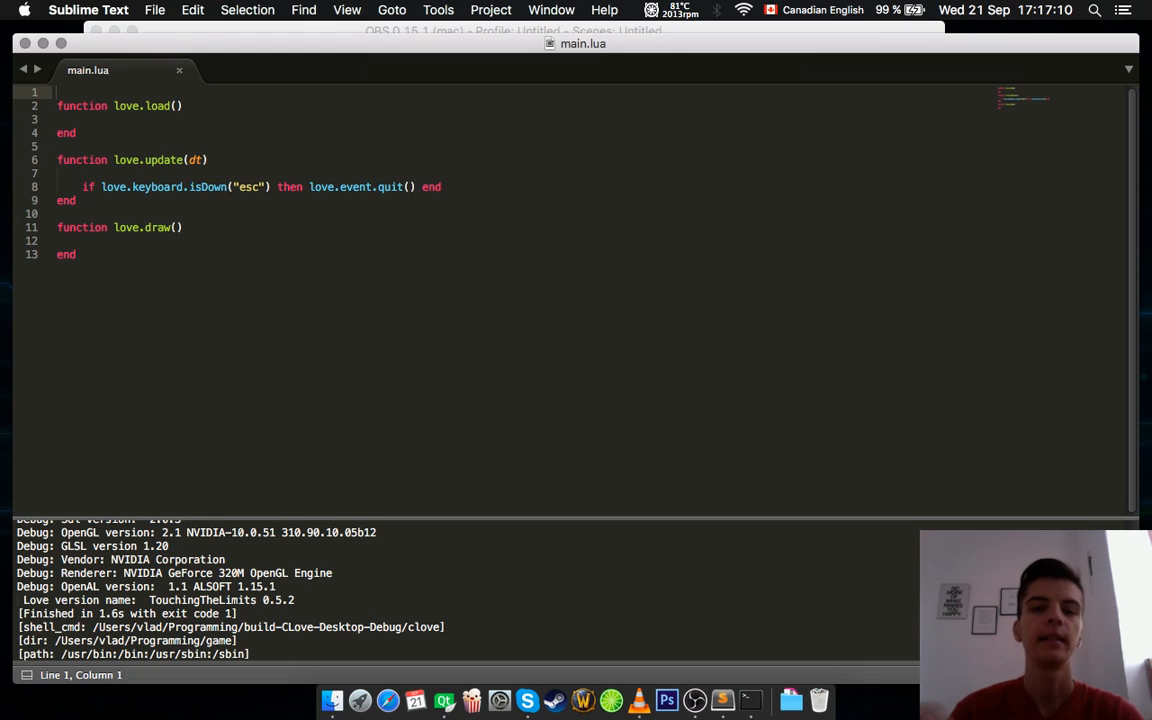
Insert blank lines inside the love.load function body of main.lua
type("0.5.")
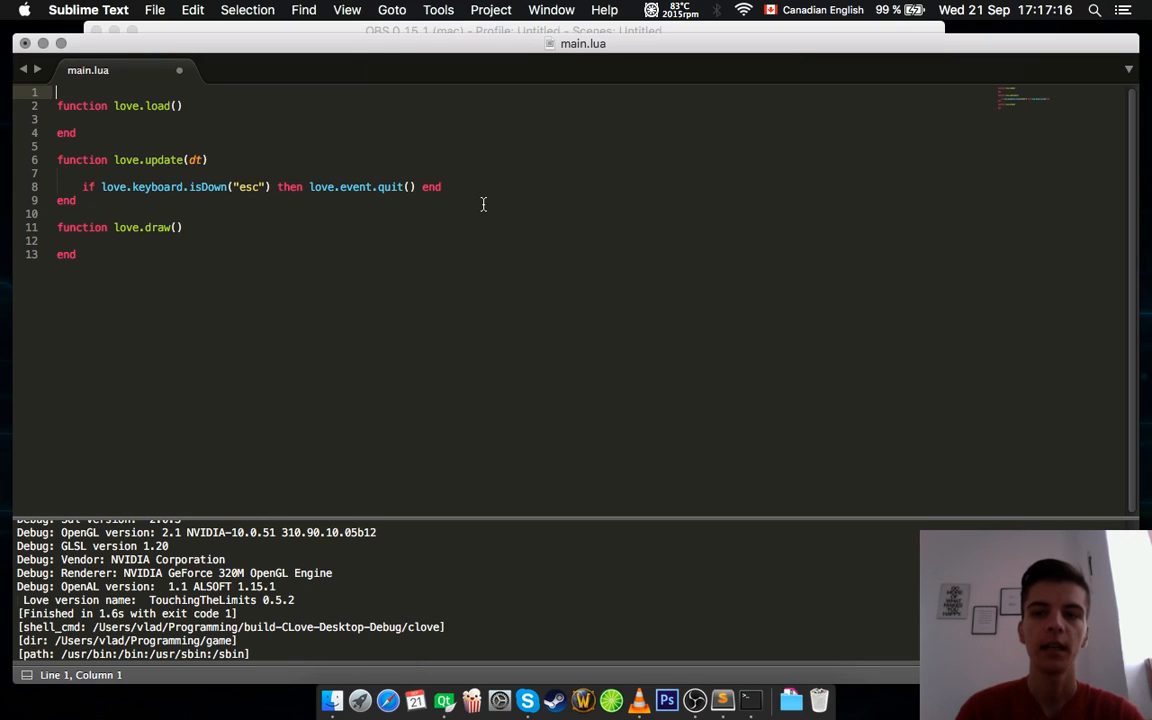
mouse_move(855, 180)
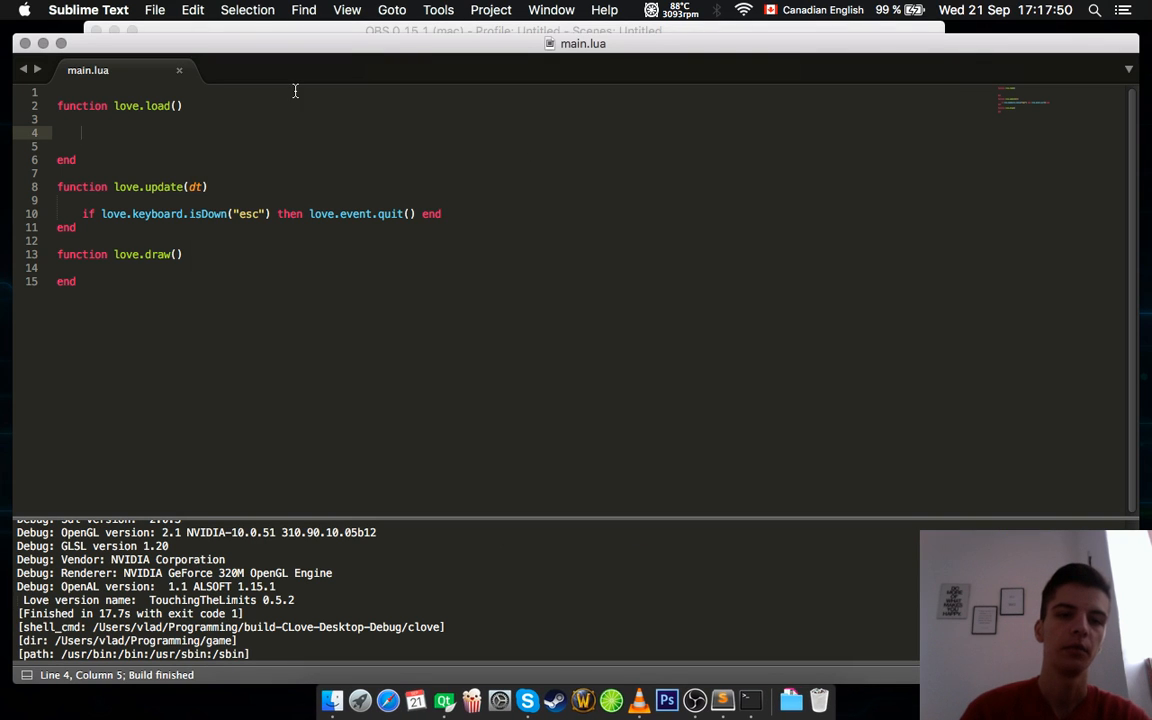
Add love.window.setTitle("Give me a name please!") to love.load
type("love.gra")
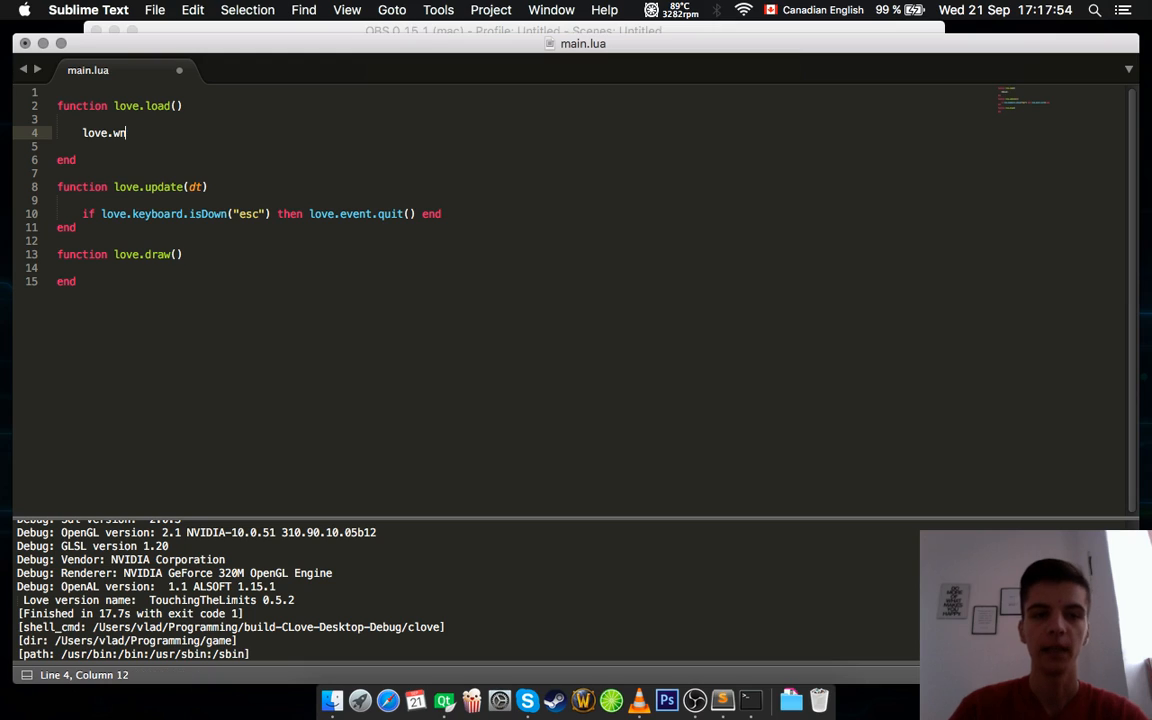
key("backspace")
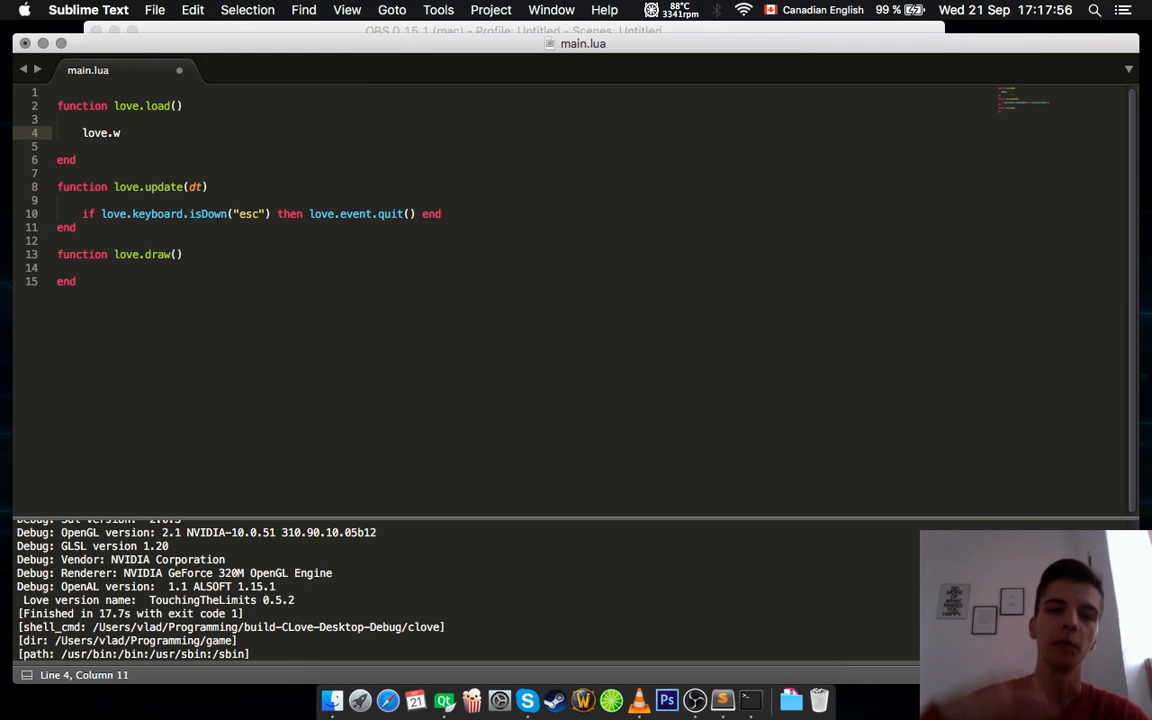
type("indow.setTitle(")
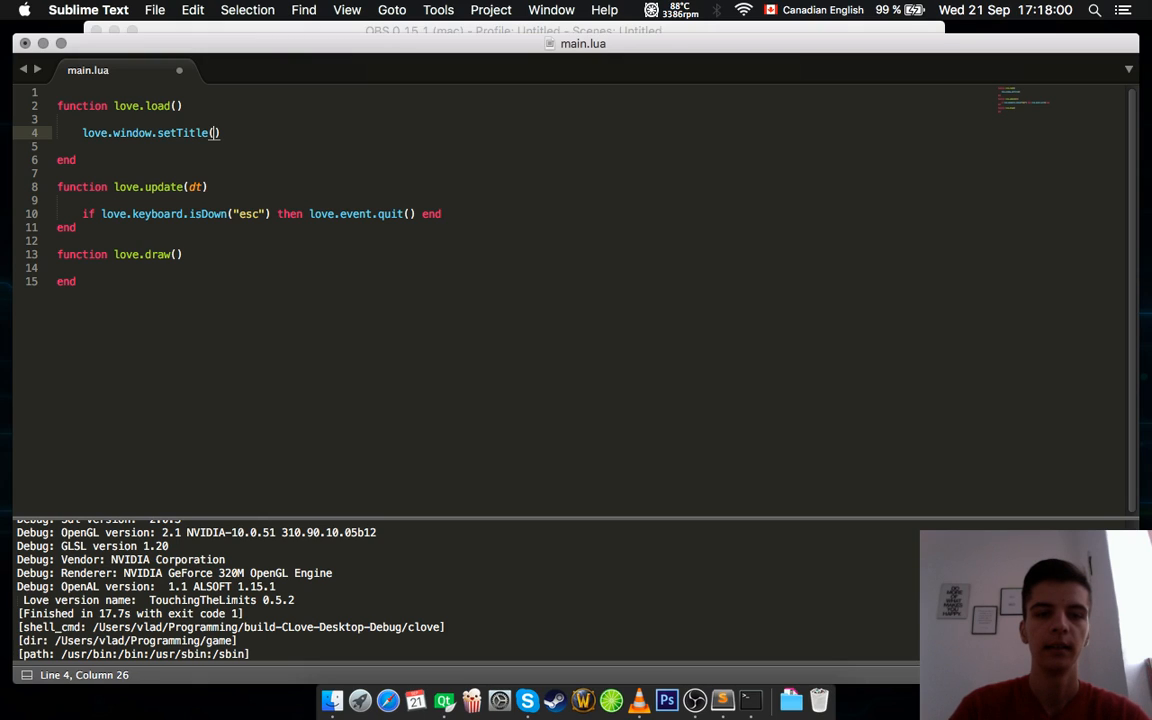
type("\"\"")
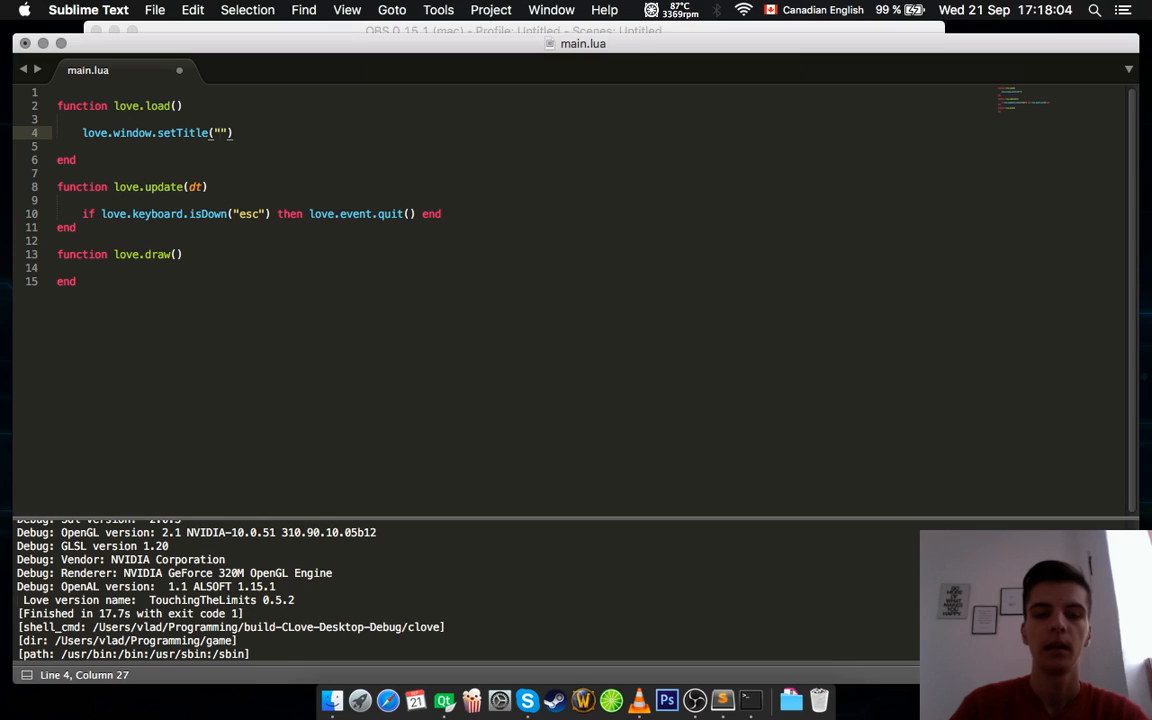
type("Give me a name please!")
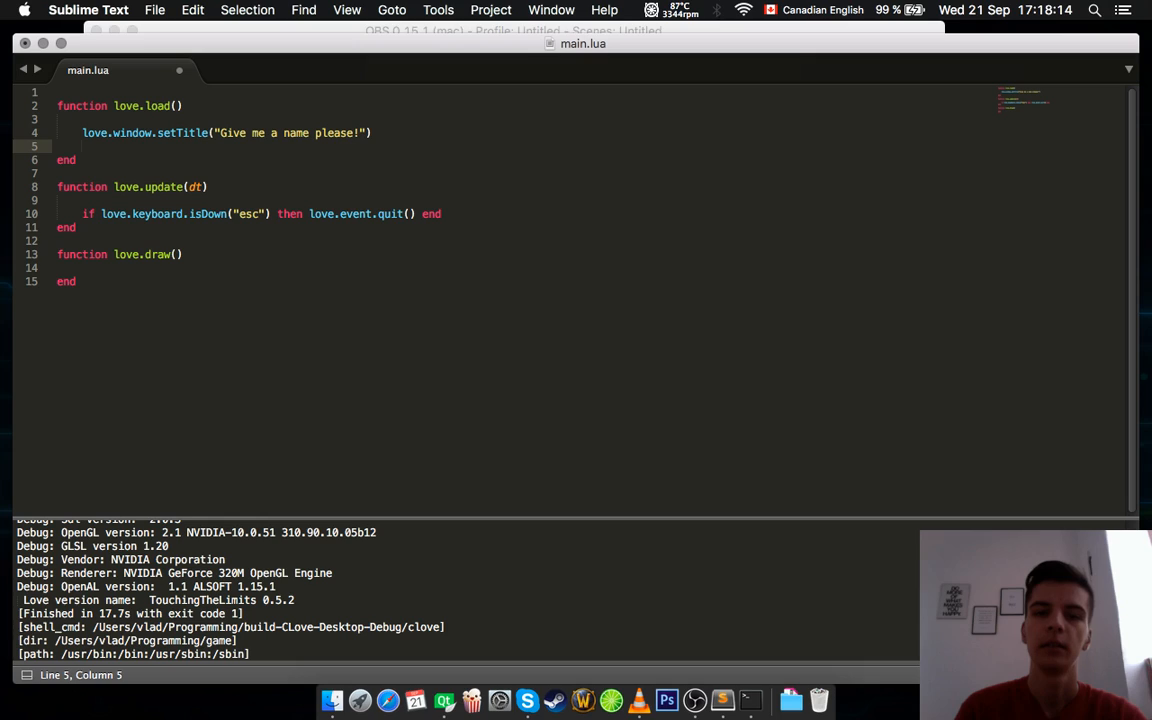
Add love.window.setMode(400,400) below the title call
type("love.")
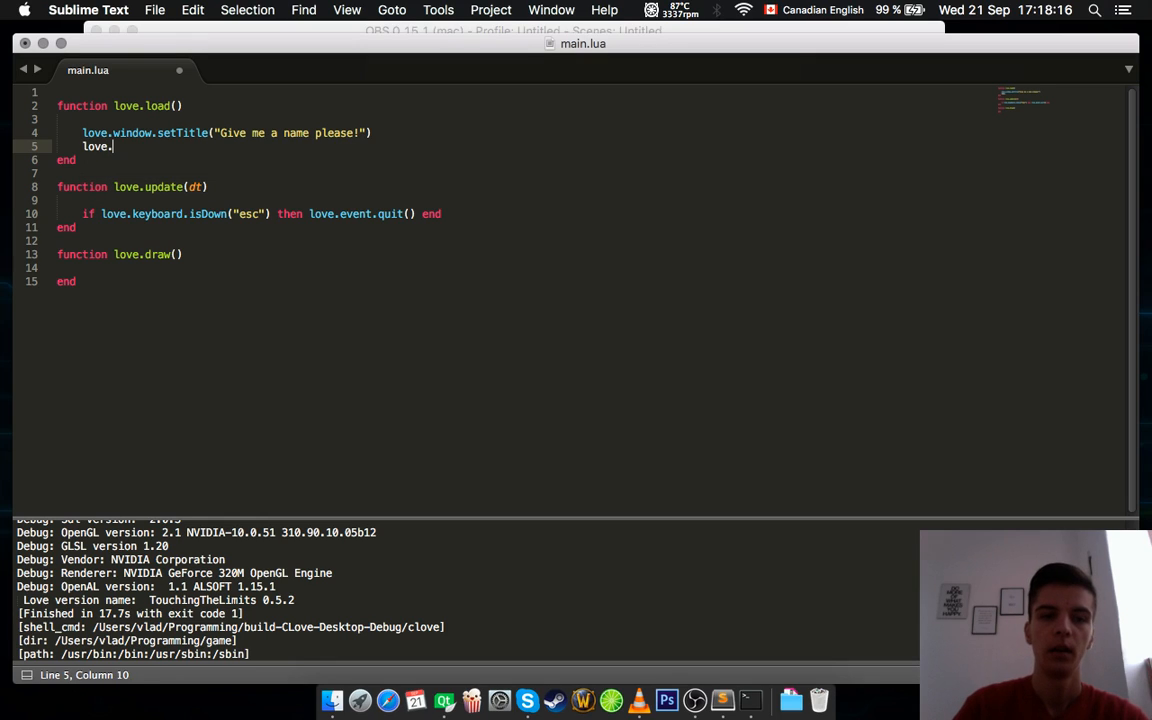
type("window.s")
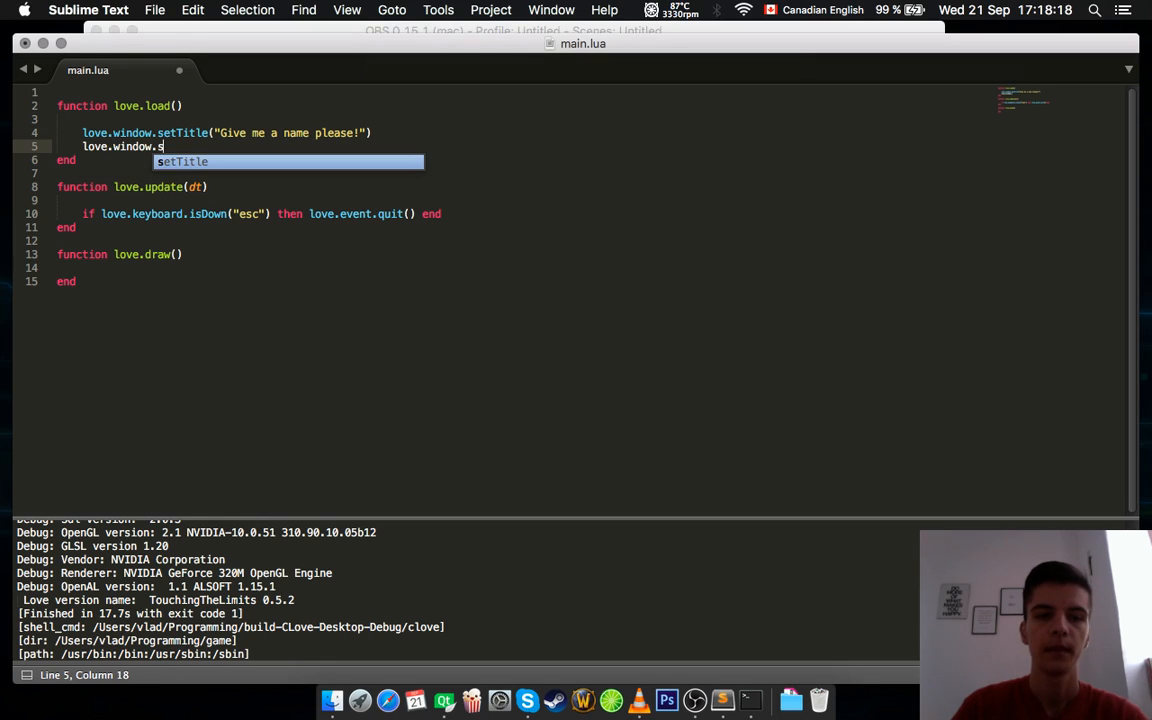
type("etMode()")
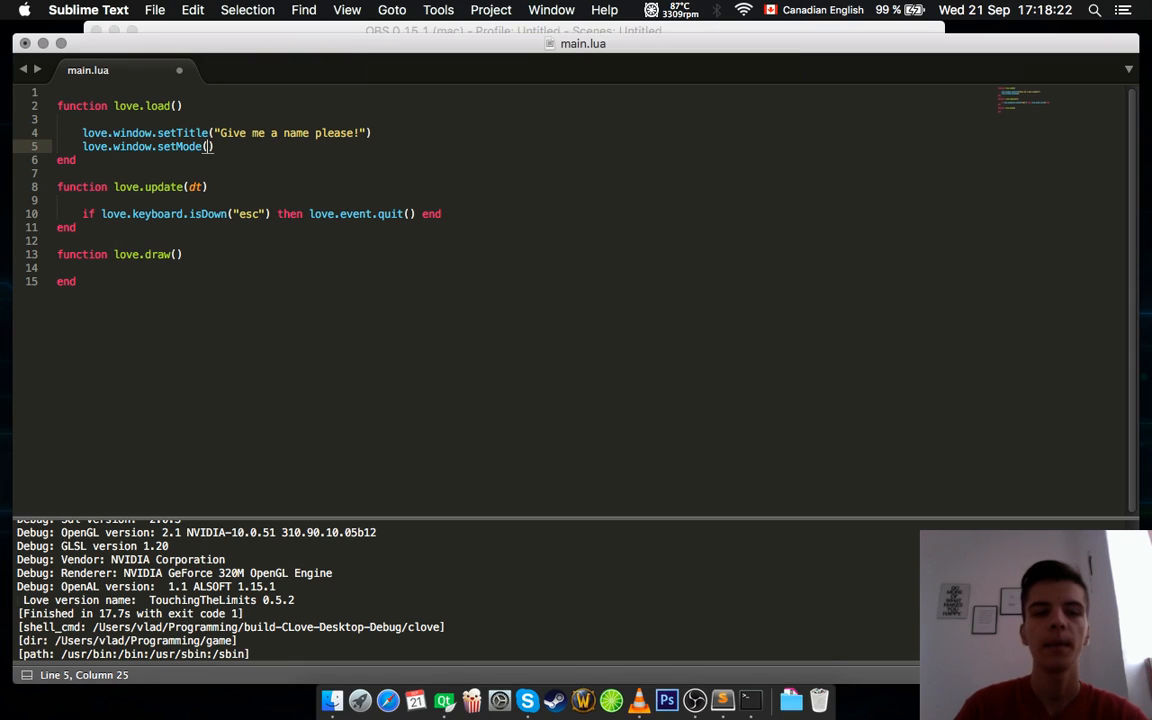
type("--")
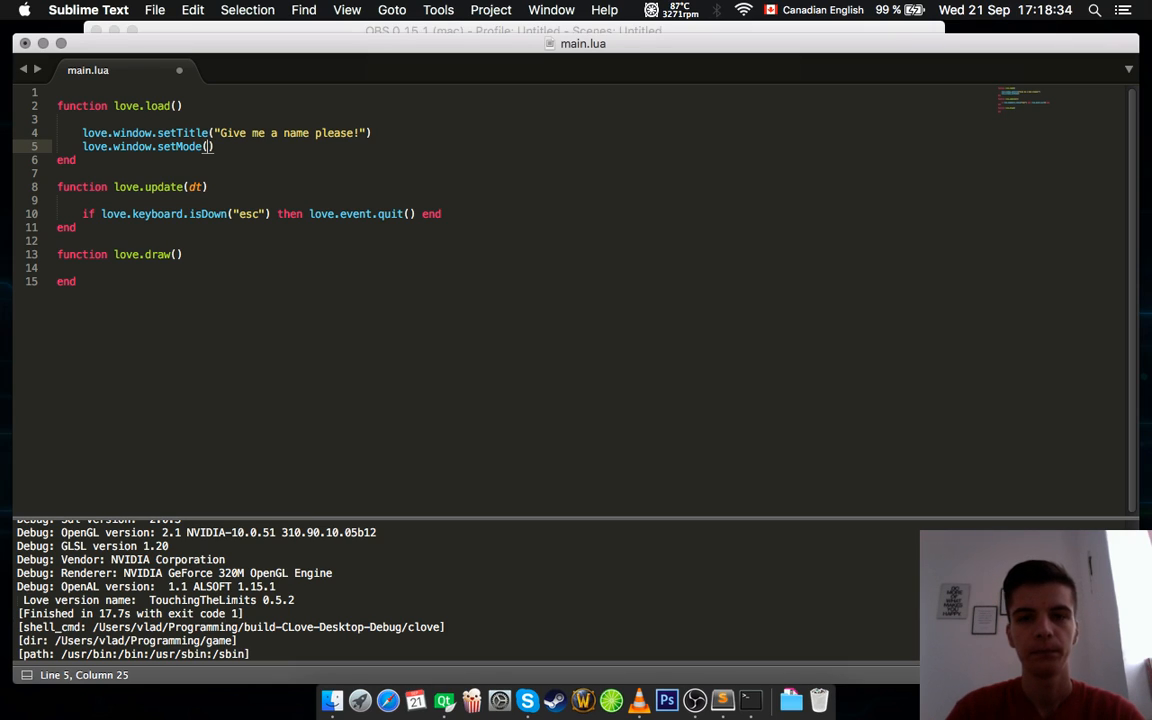
type("400,")
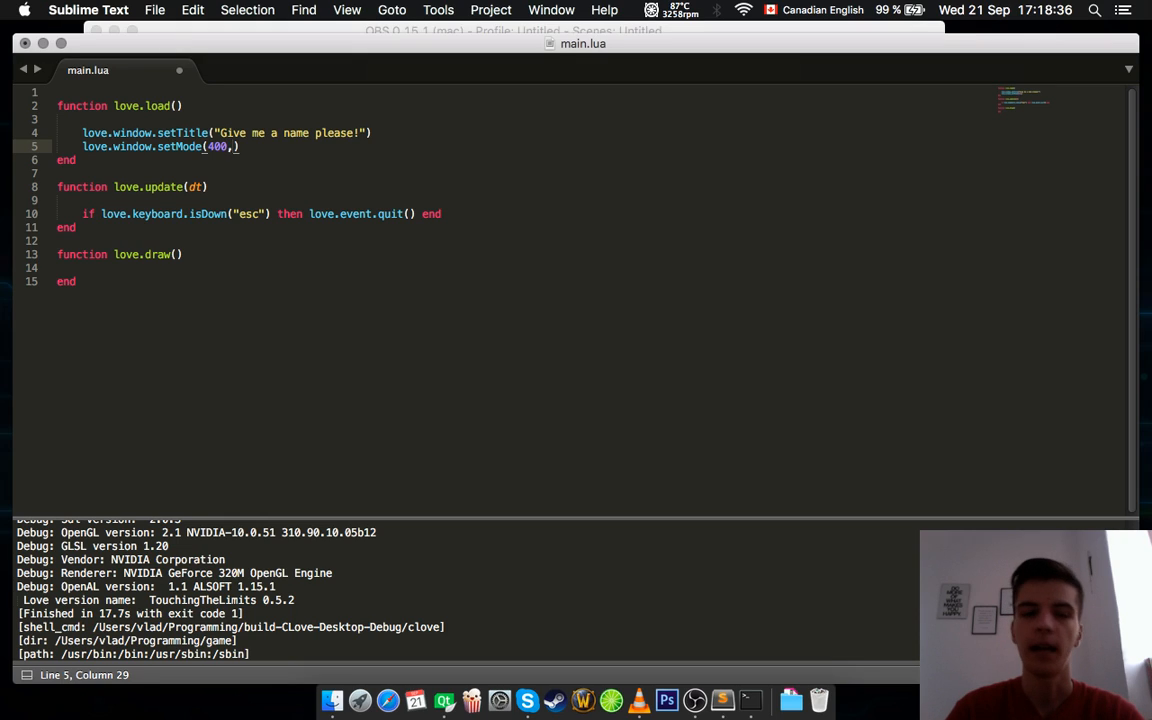
type("400")
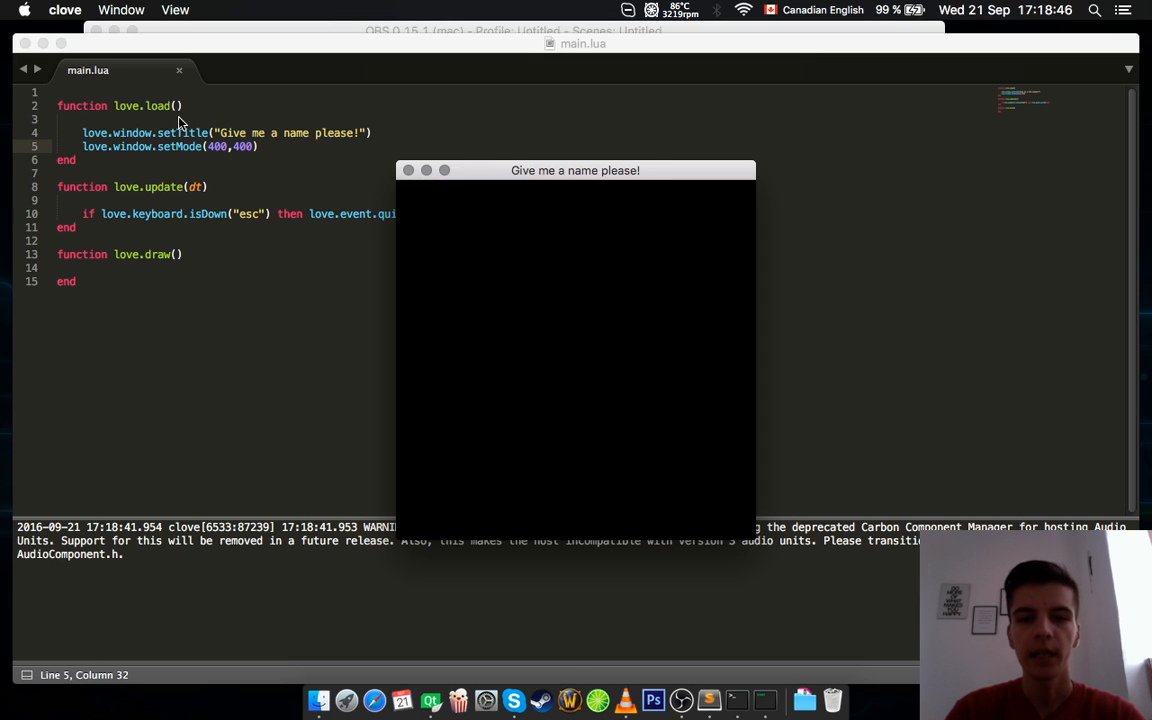
mouse_move(548, 232)
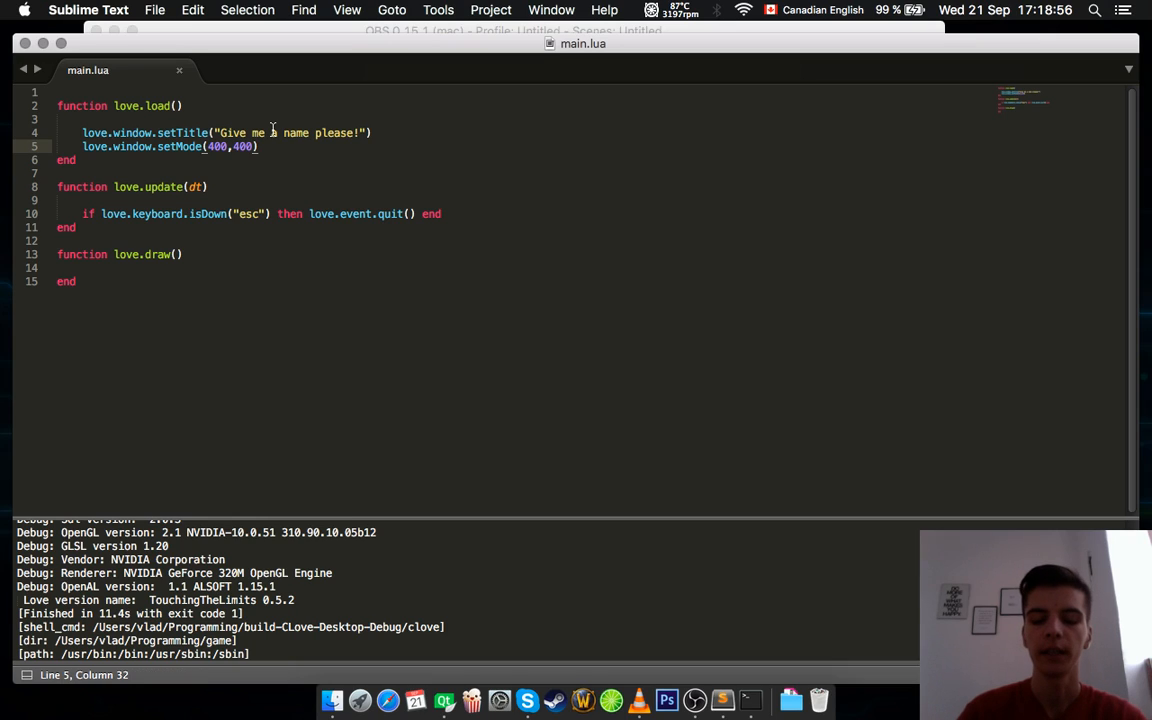
Change the call to love.window.setMode(400,400,true)
type(",")
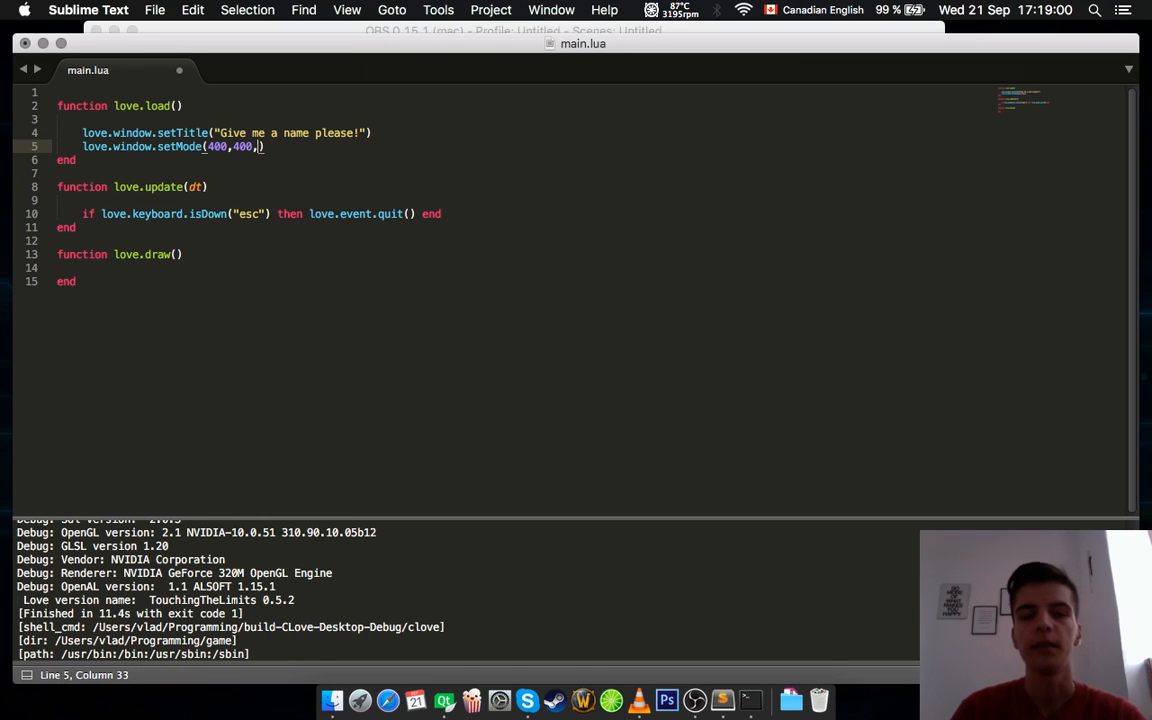
type("t")
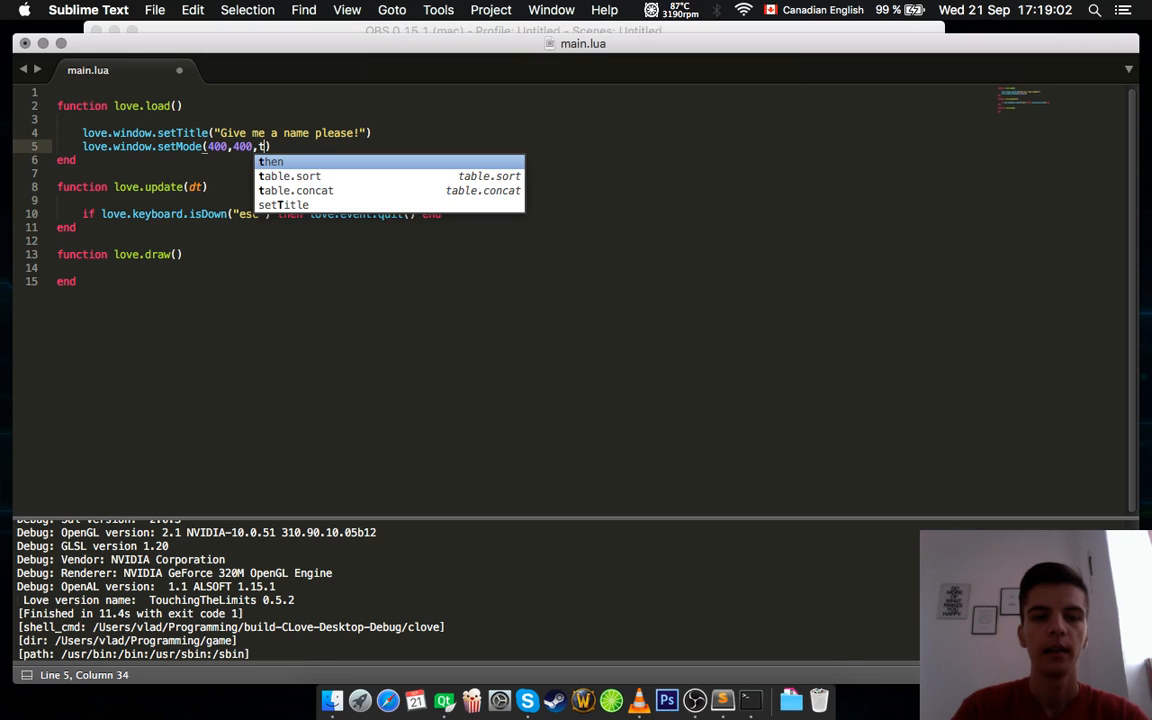
type("rue")
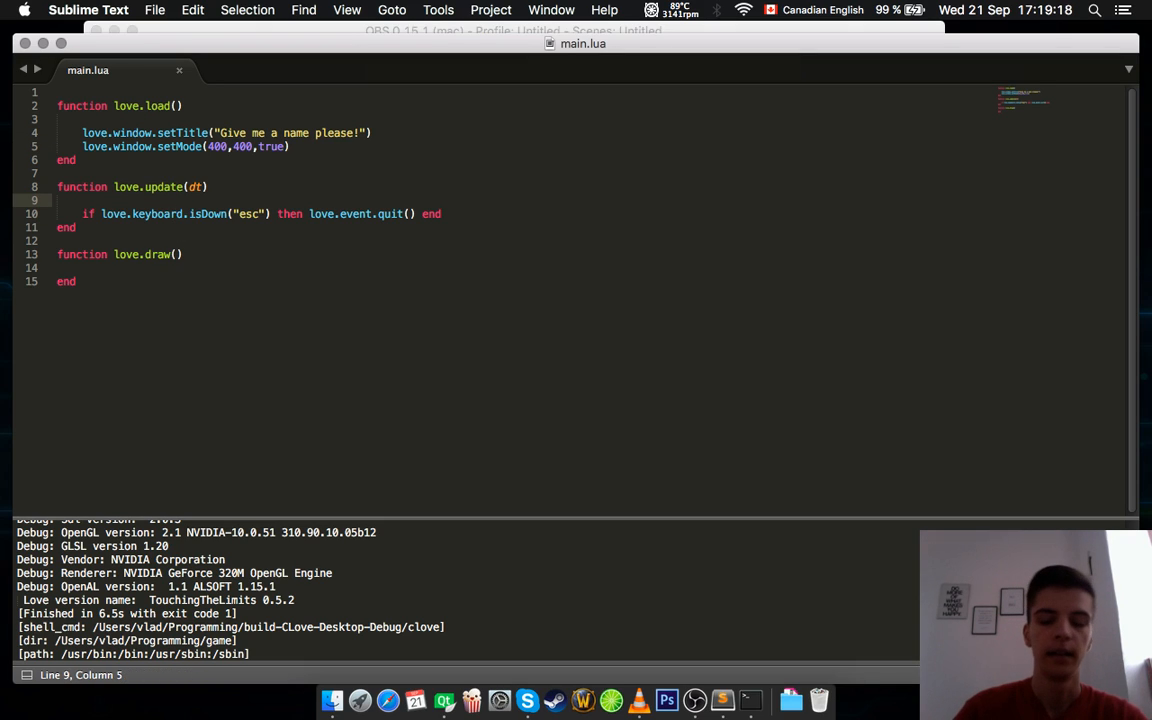
Add love.graphics.setBackgroundColor(204,120,70) to love.update and switch setMode's flag to false
type("love.gr")
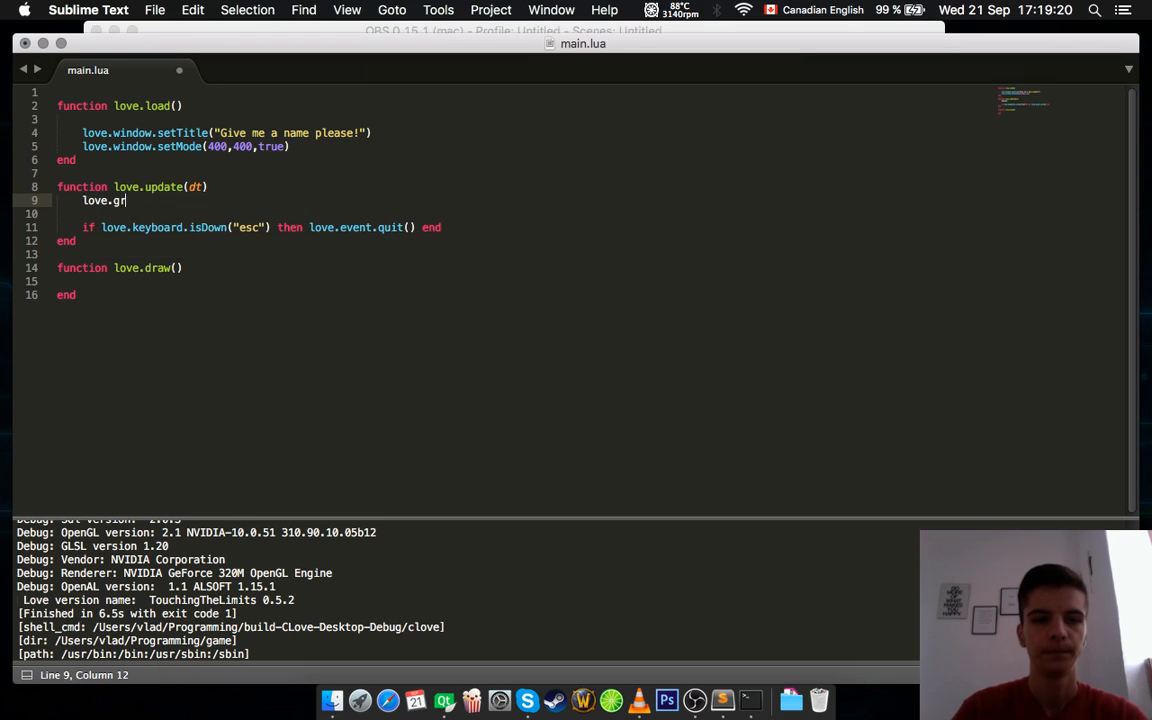
type("aphics.setBackground(")
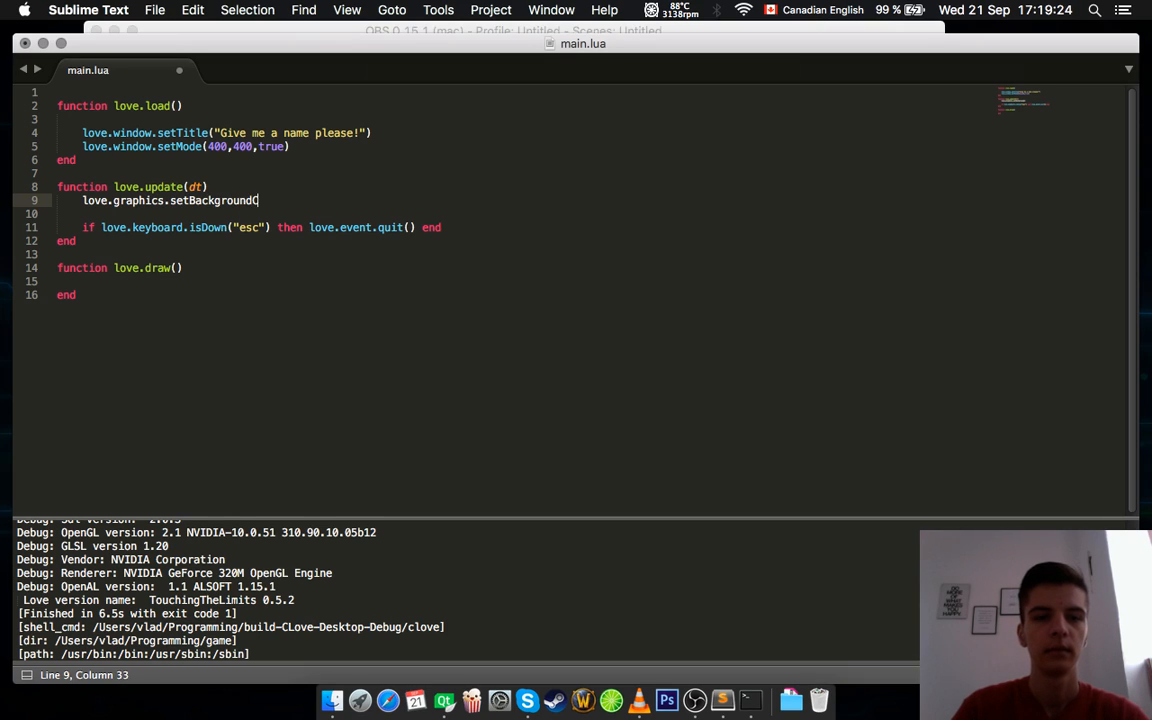
type("Color")
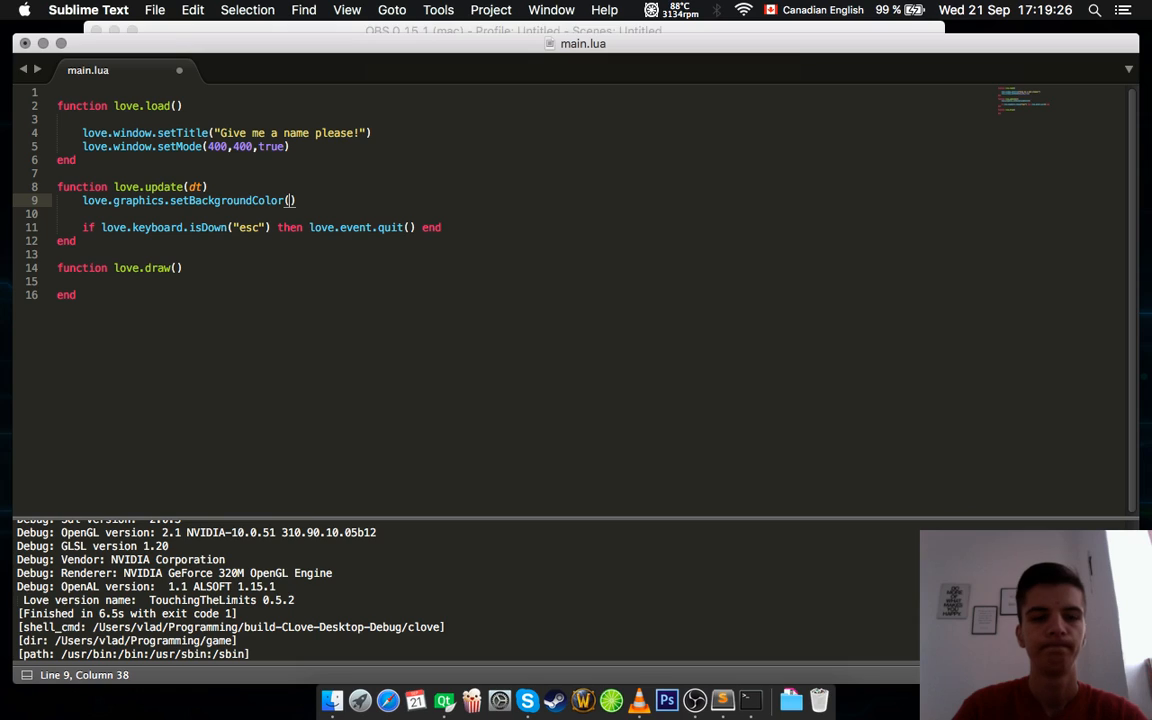
type("204,120")
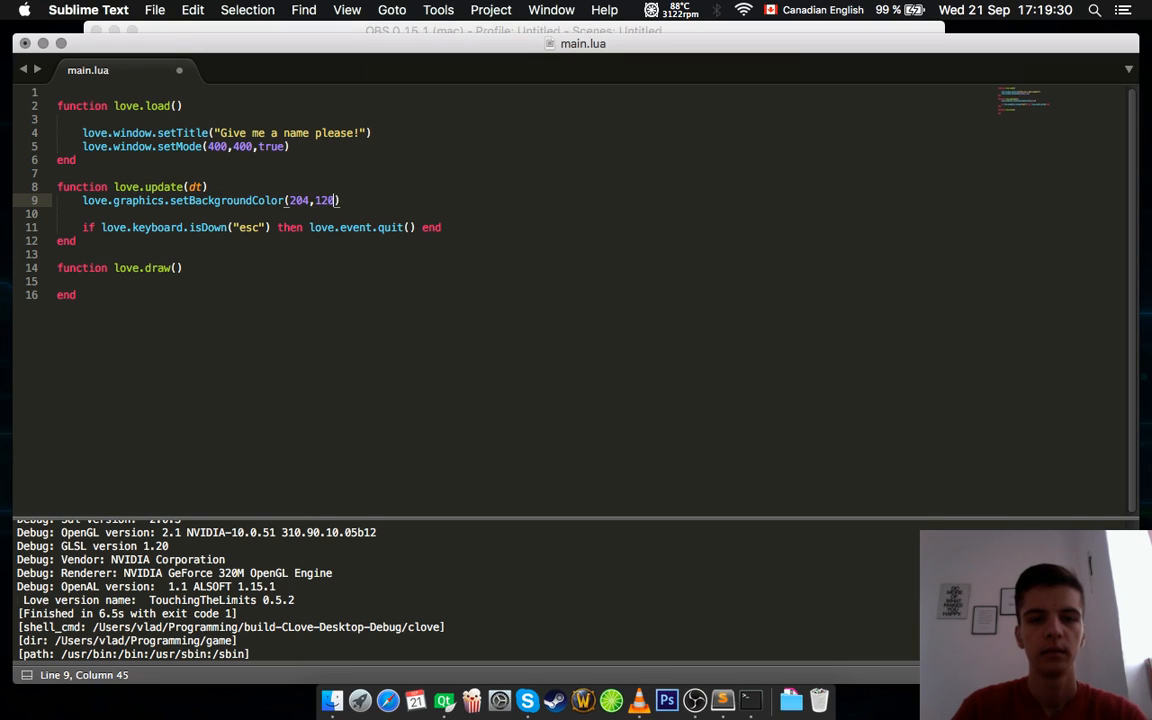
type(",70")
left_click(591, 146)
type("fals")
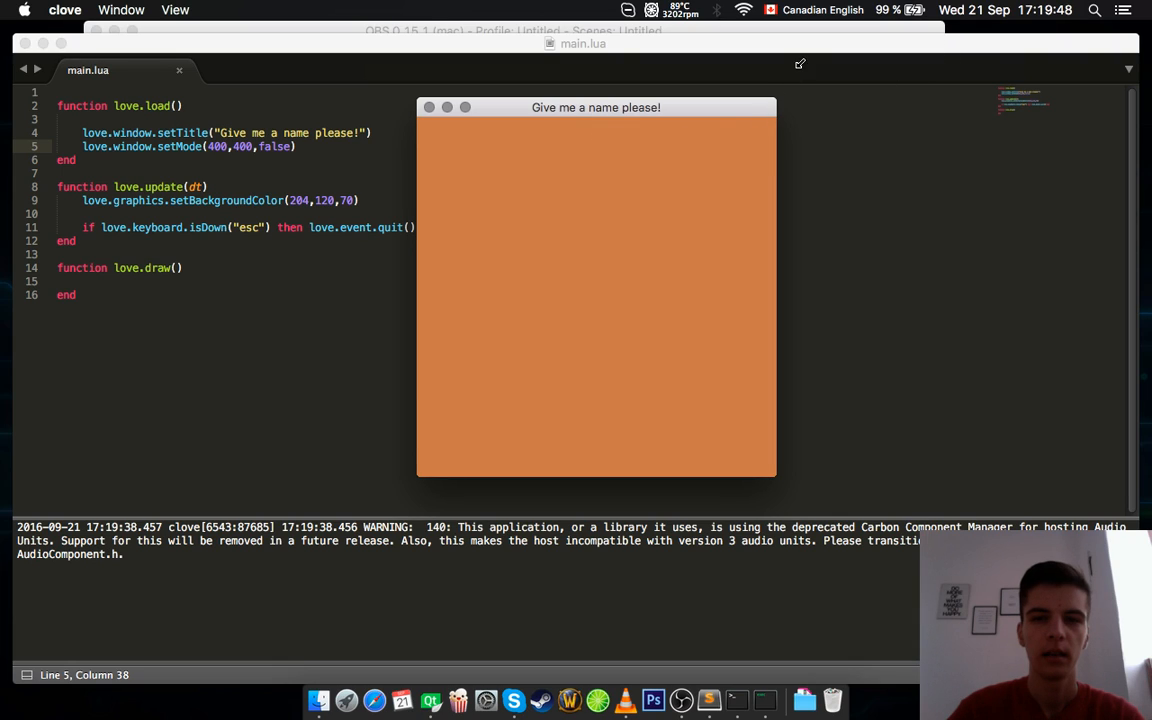
left_click_drag(596, 107, 701, 87)
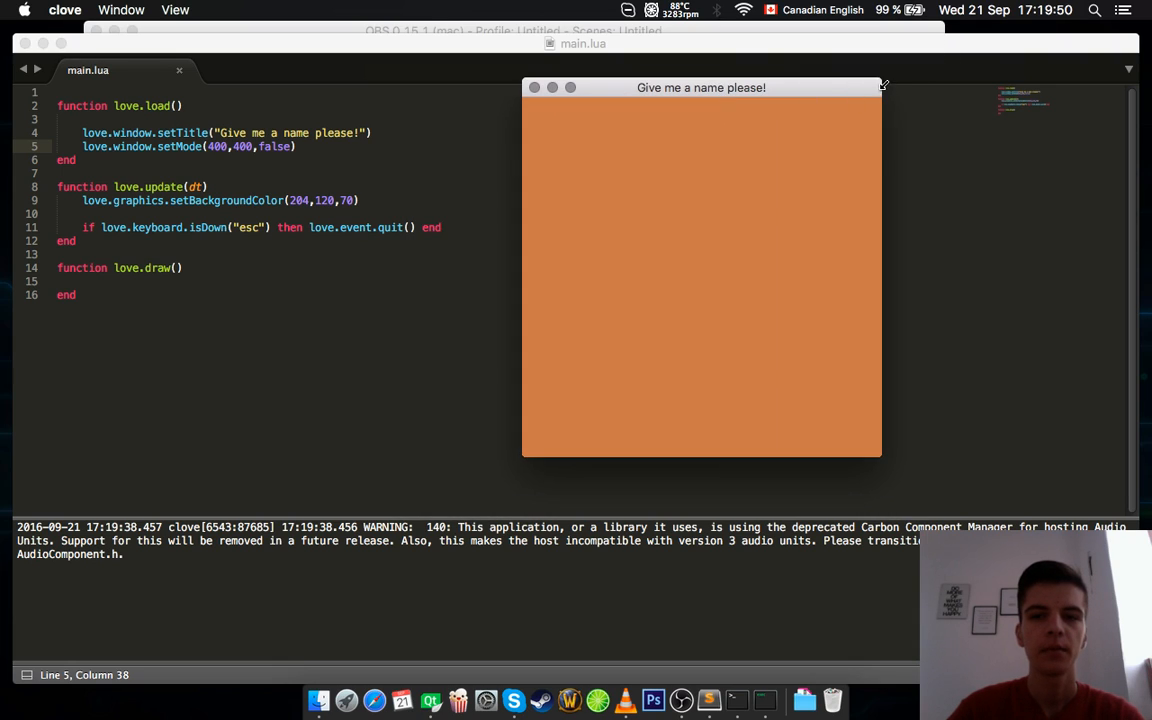
left_click_drag(700, 87, 585, 140)
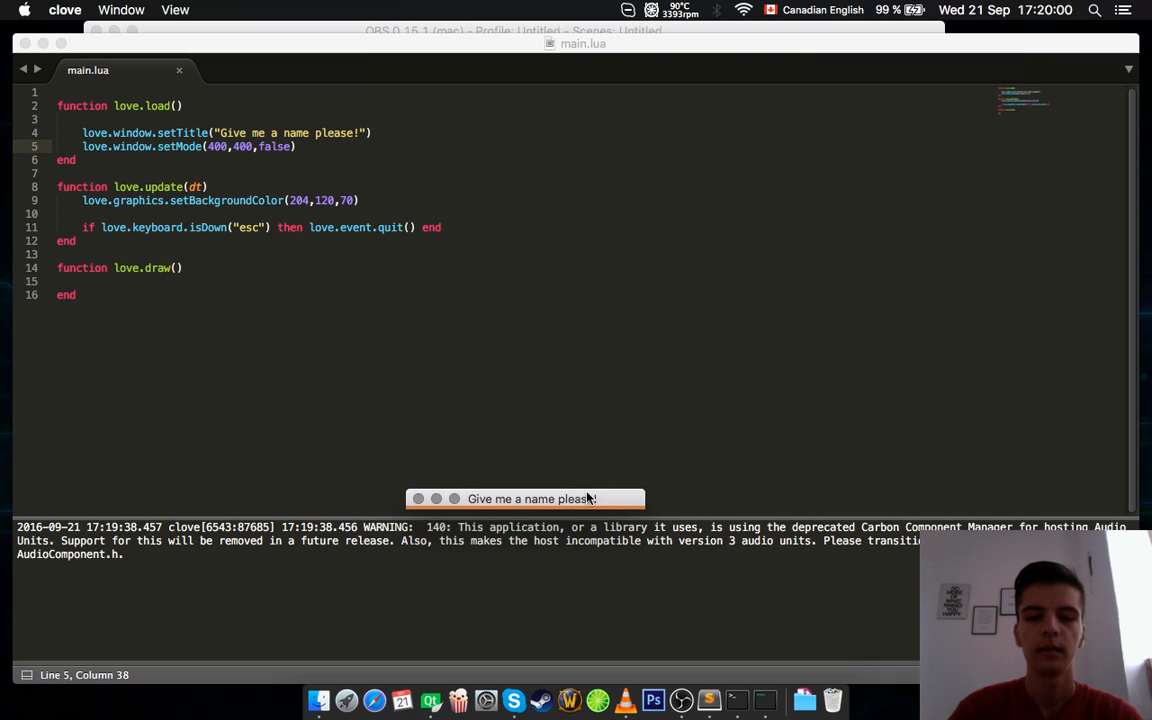
left_click_drag(530, 499, 583, 352)
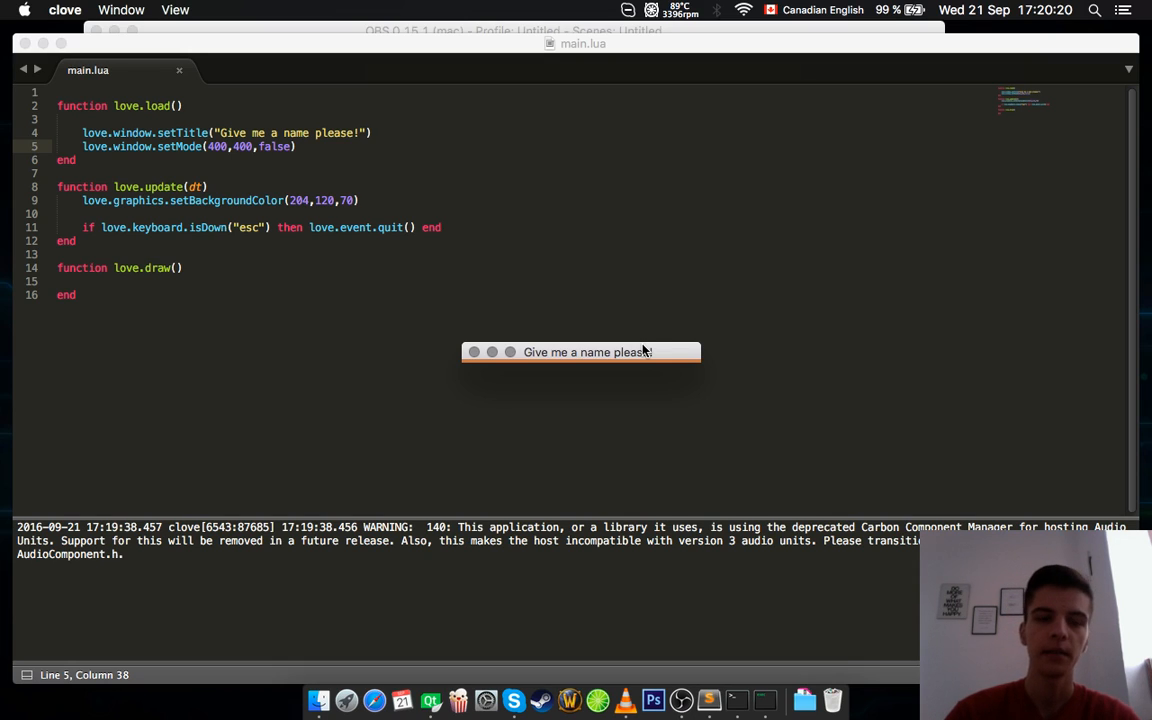
mouse_move(645, 331)
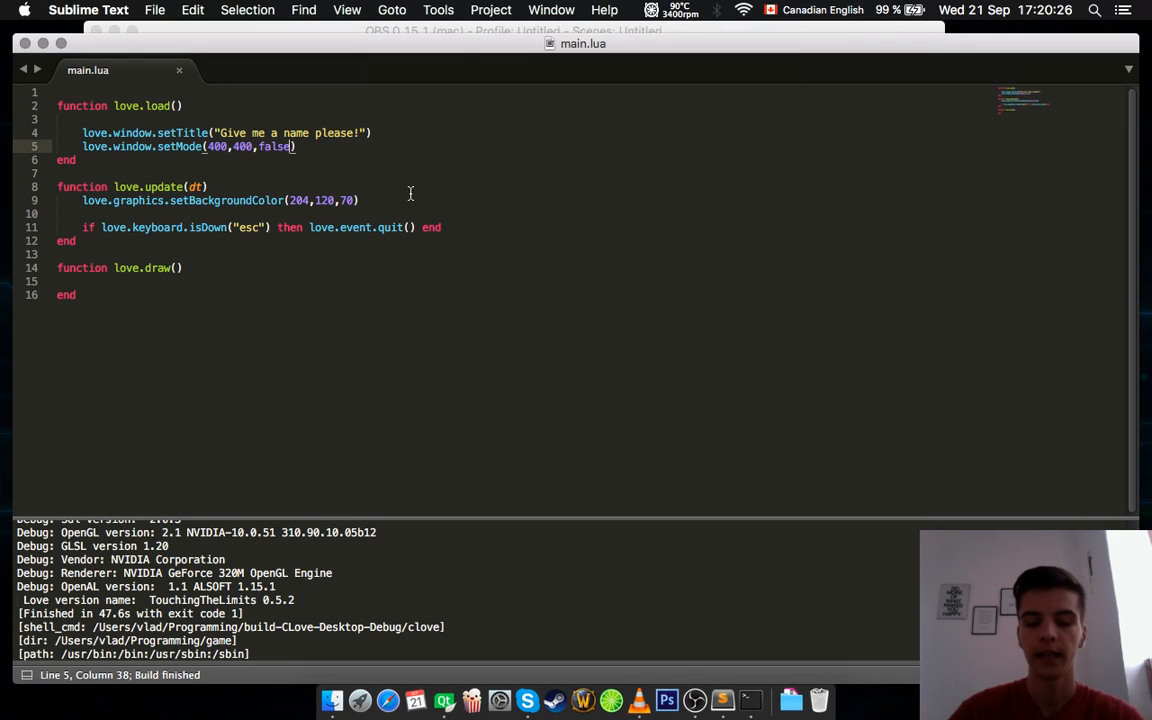
Append 200,150 after false in setMode, plus a comma for the next argument
type(",")
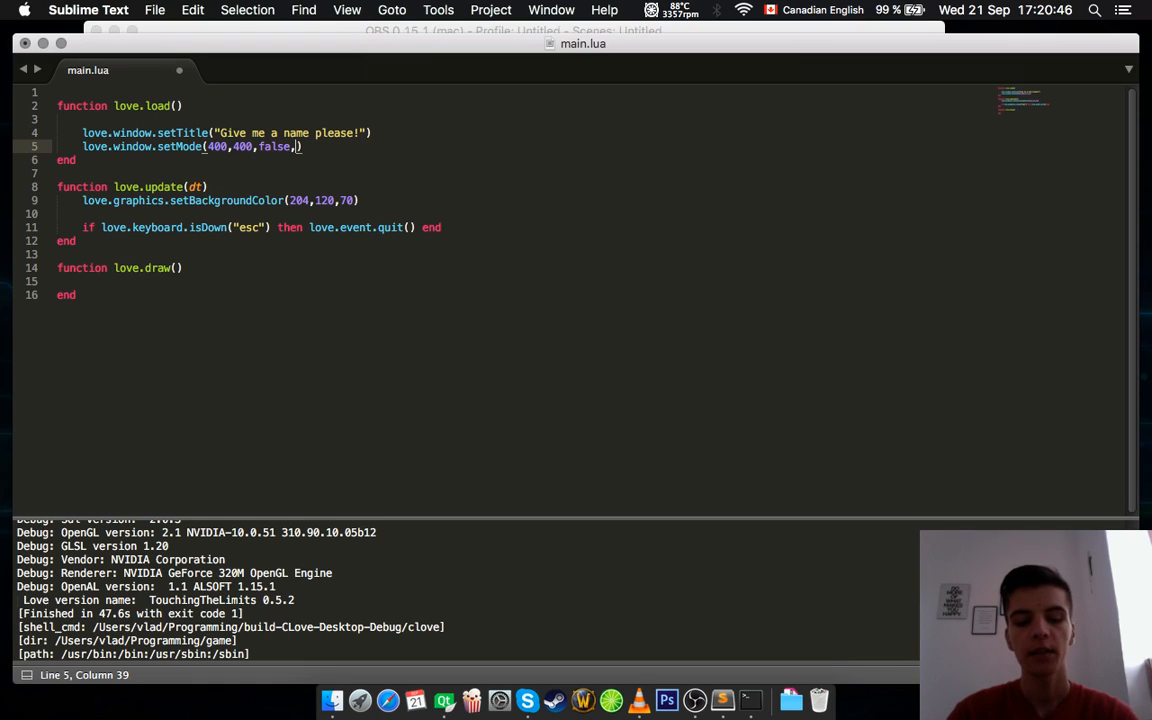
type("200,")
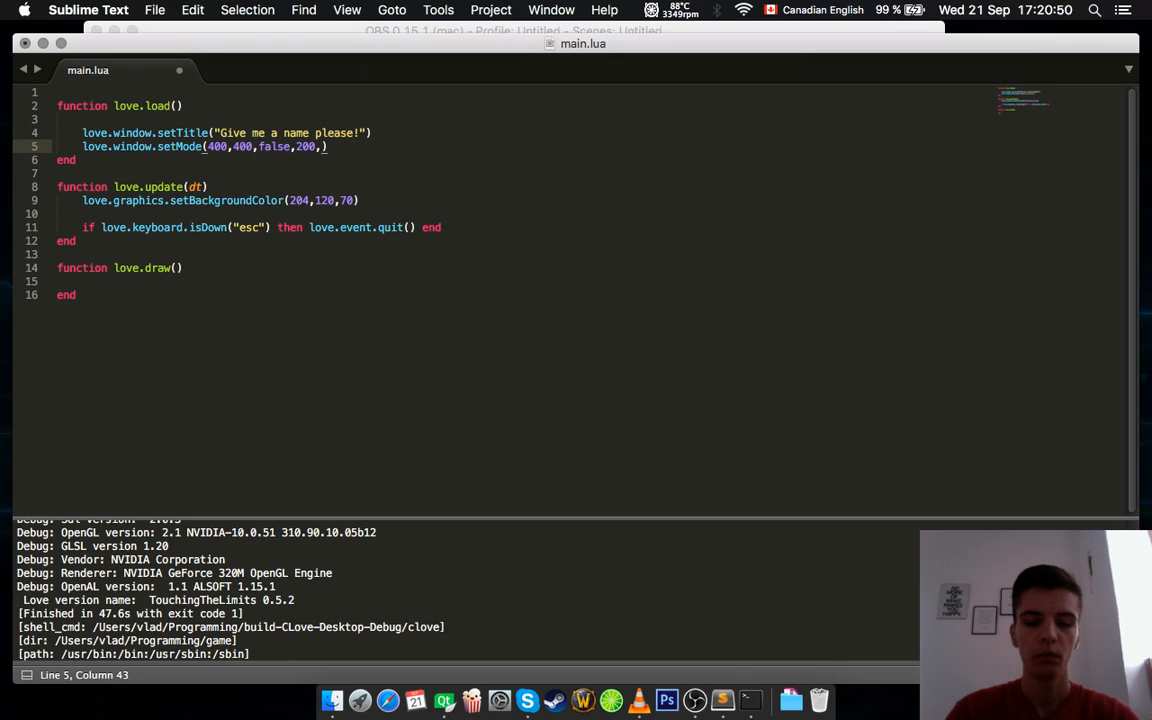
type("150")
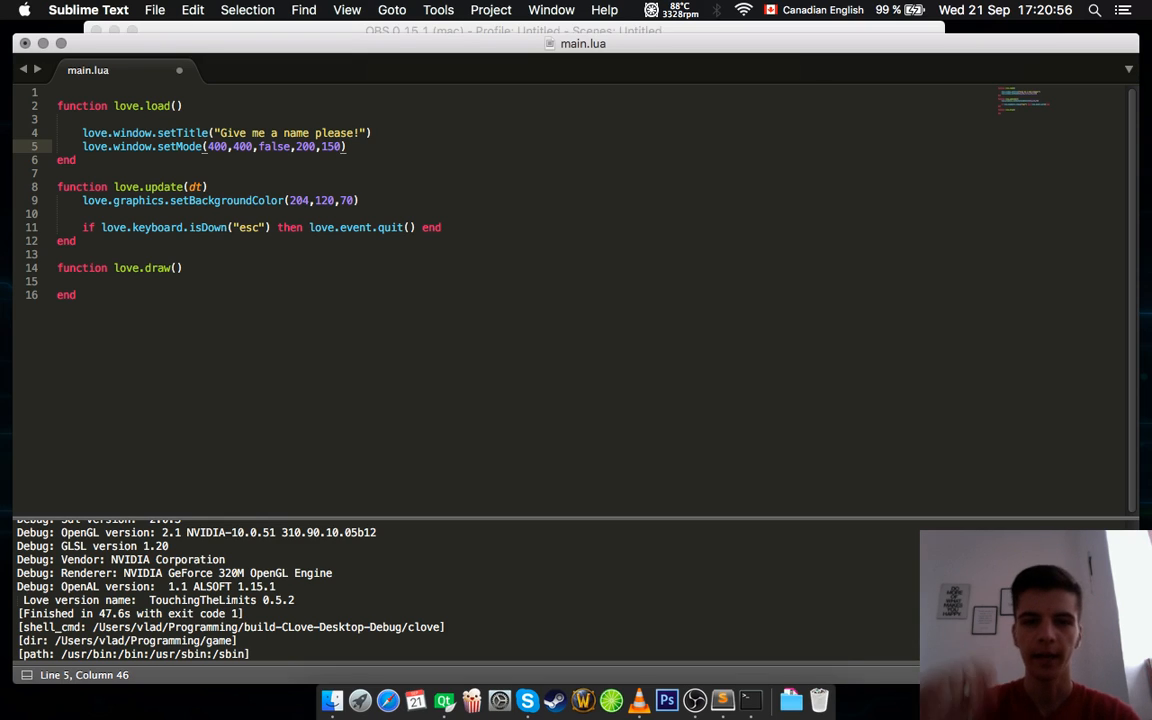
type(",")
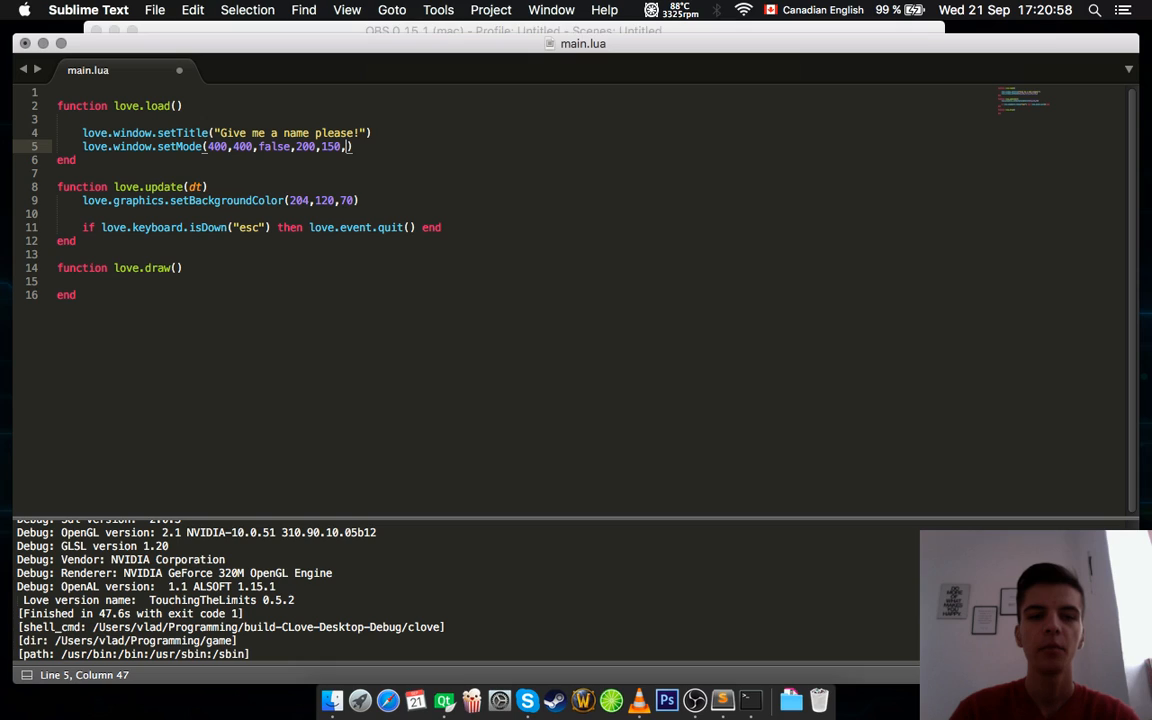
type("f")
type("600,600")
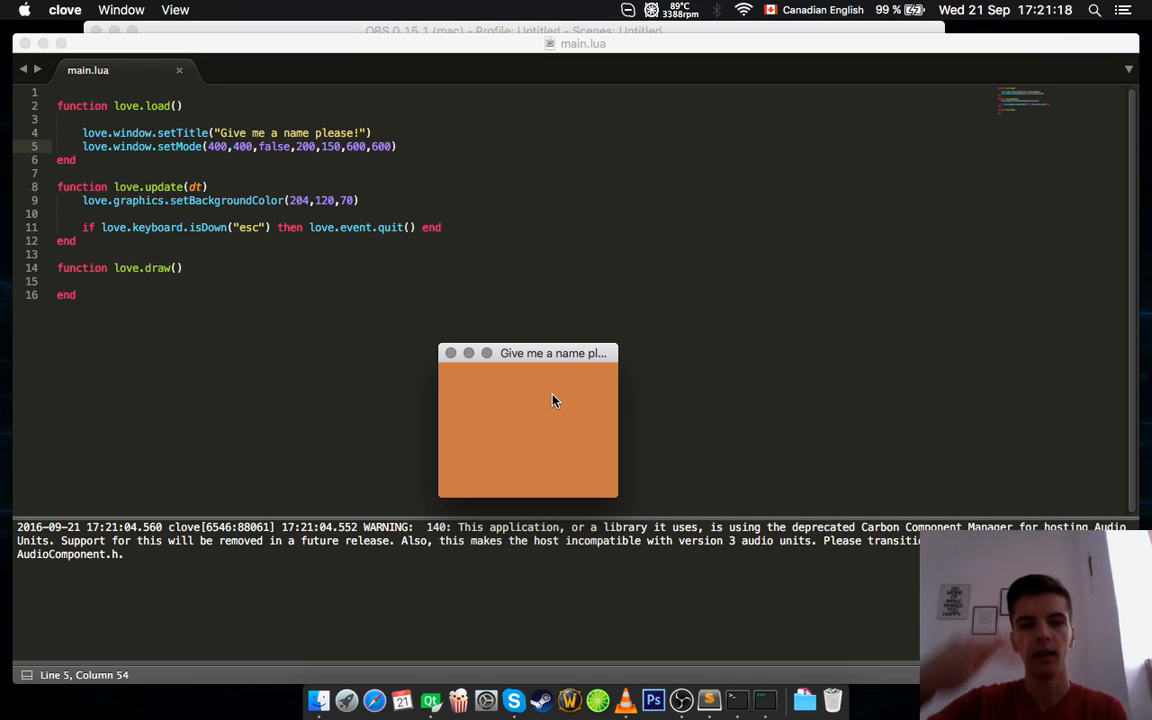
mouse_move(628, 350)
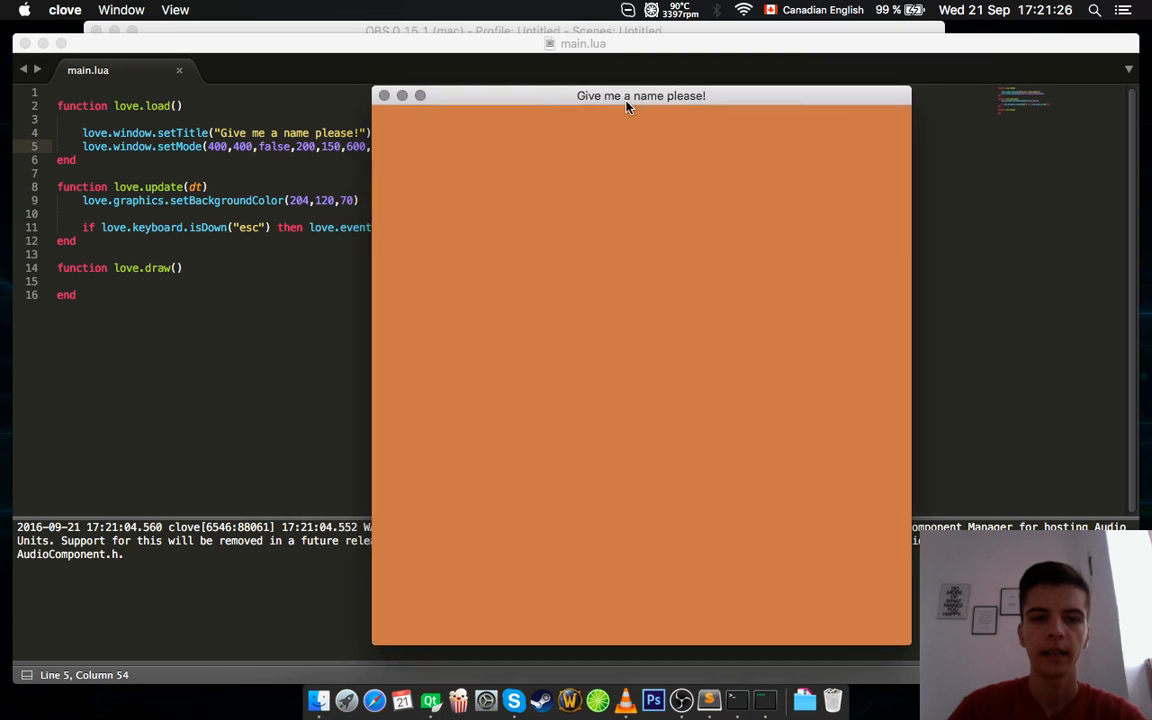
Drag the orange game window's edge to test its resize limits
left_click_drag(641, 95, 653, 82)
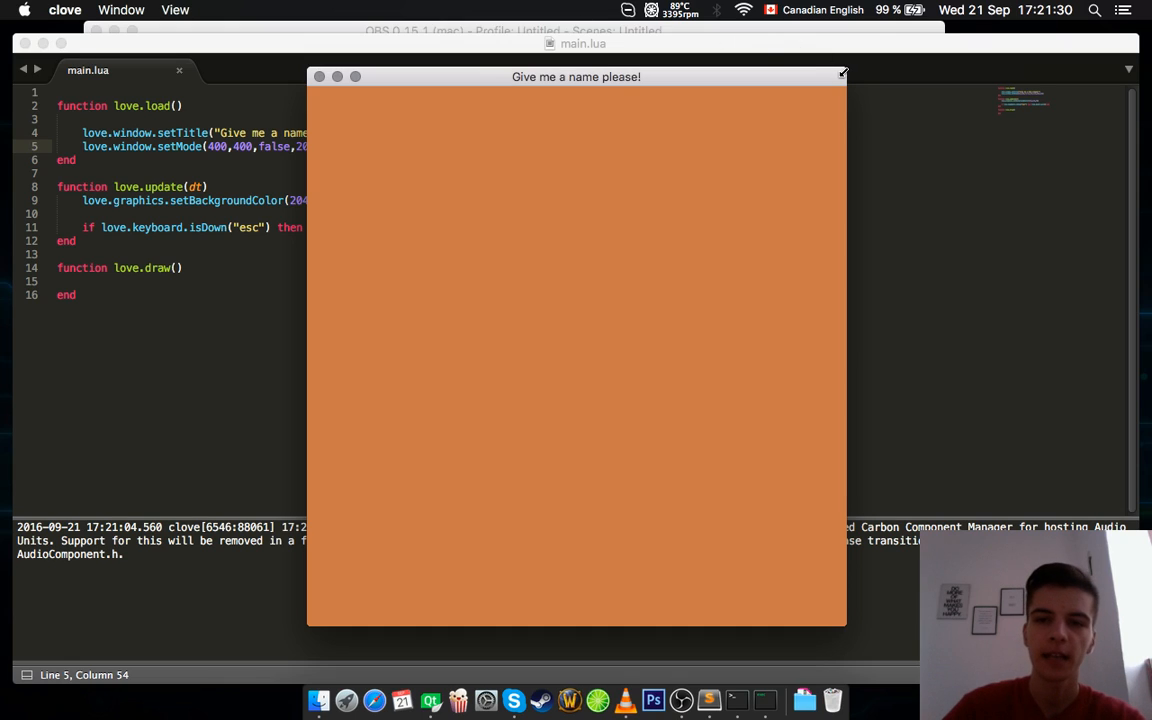
mouse_move(381, 71)
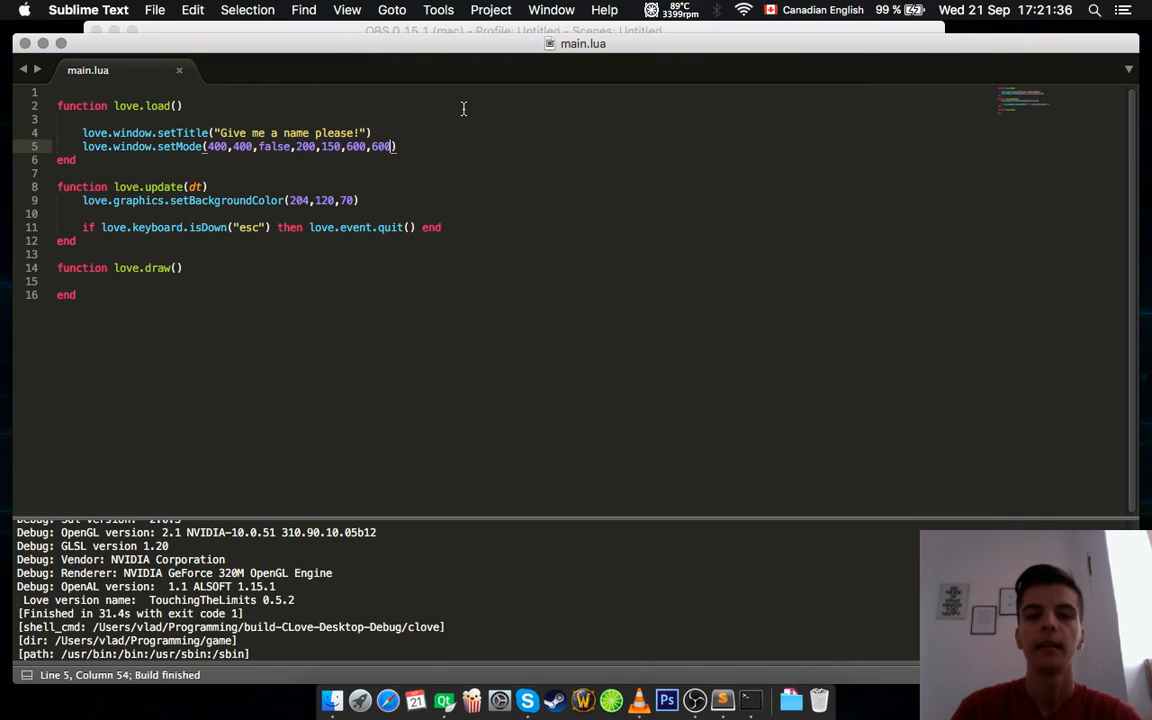
Add true after 600,600 in setMode for a borderless window
type(",")
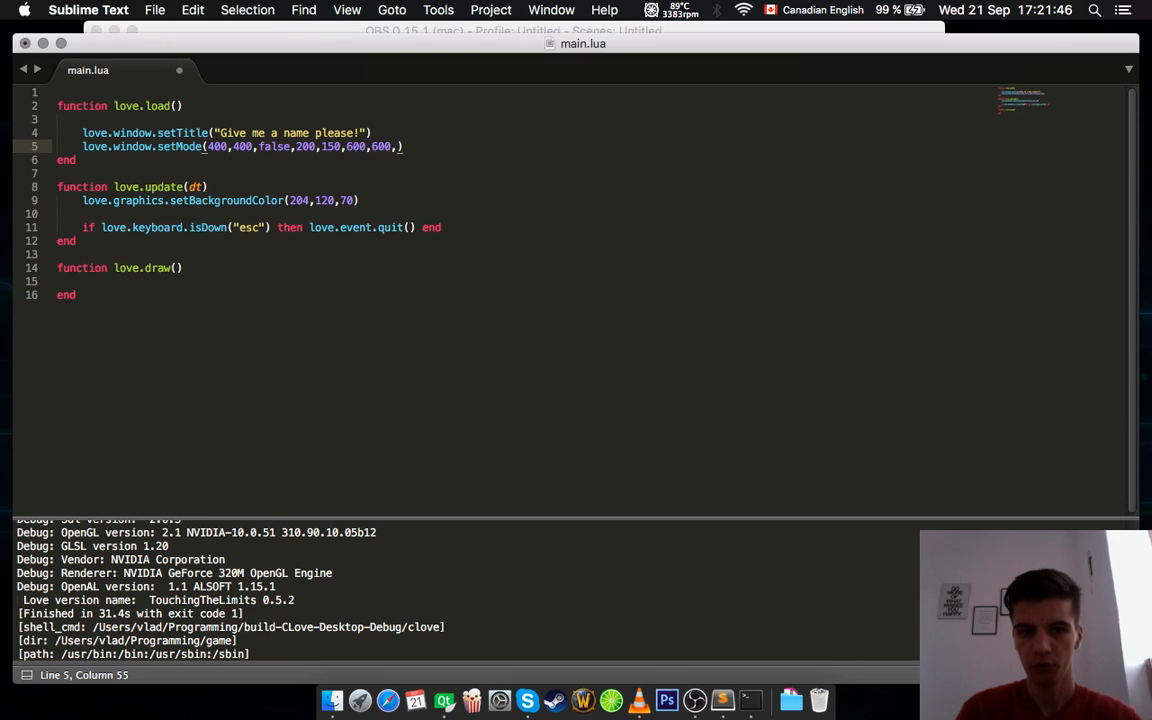
type("false")
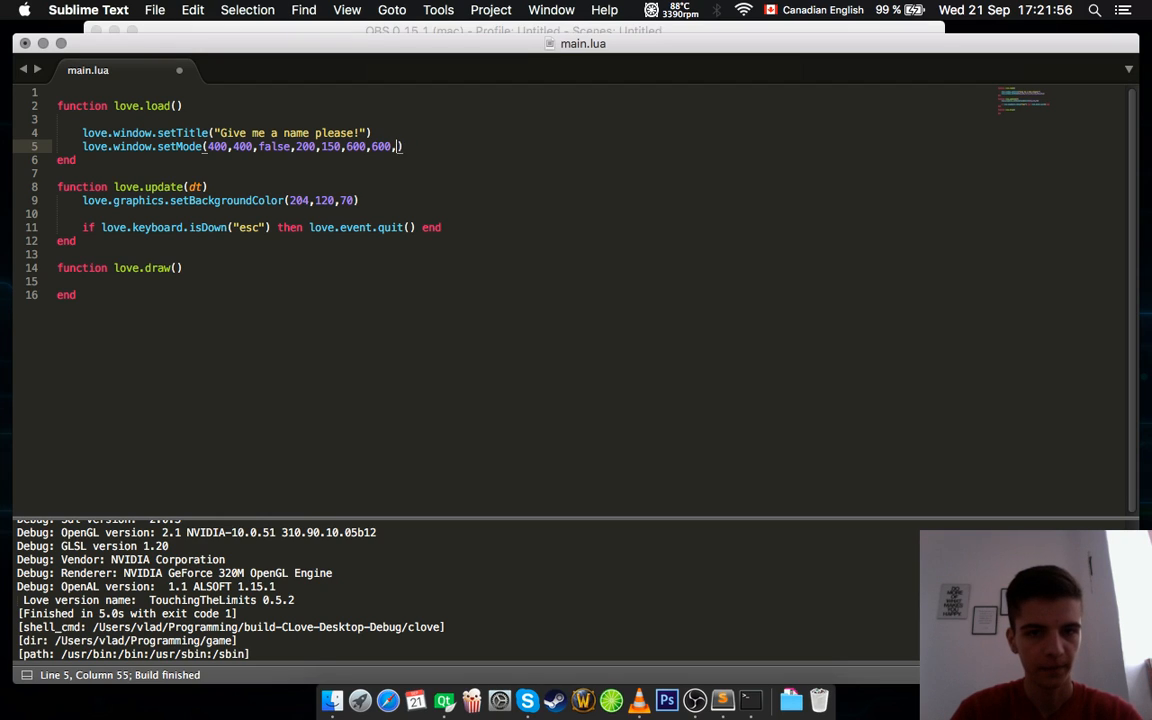
type("true")
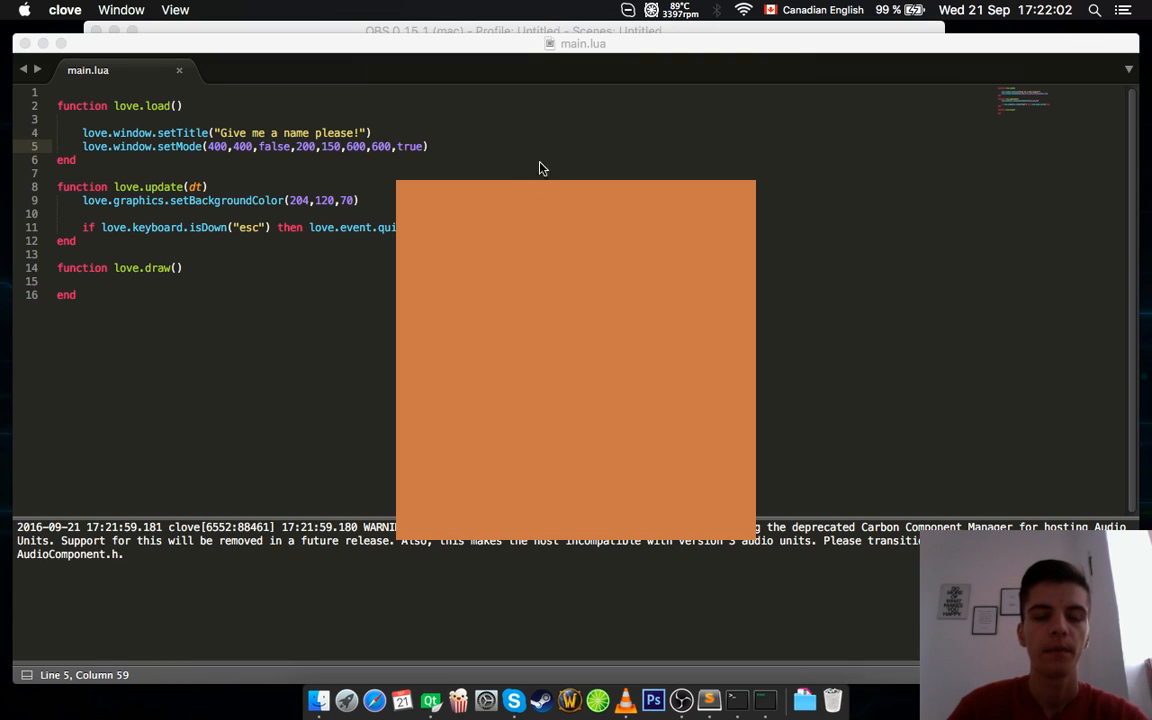
mouse_move(518, 216)
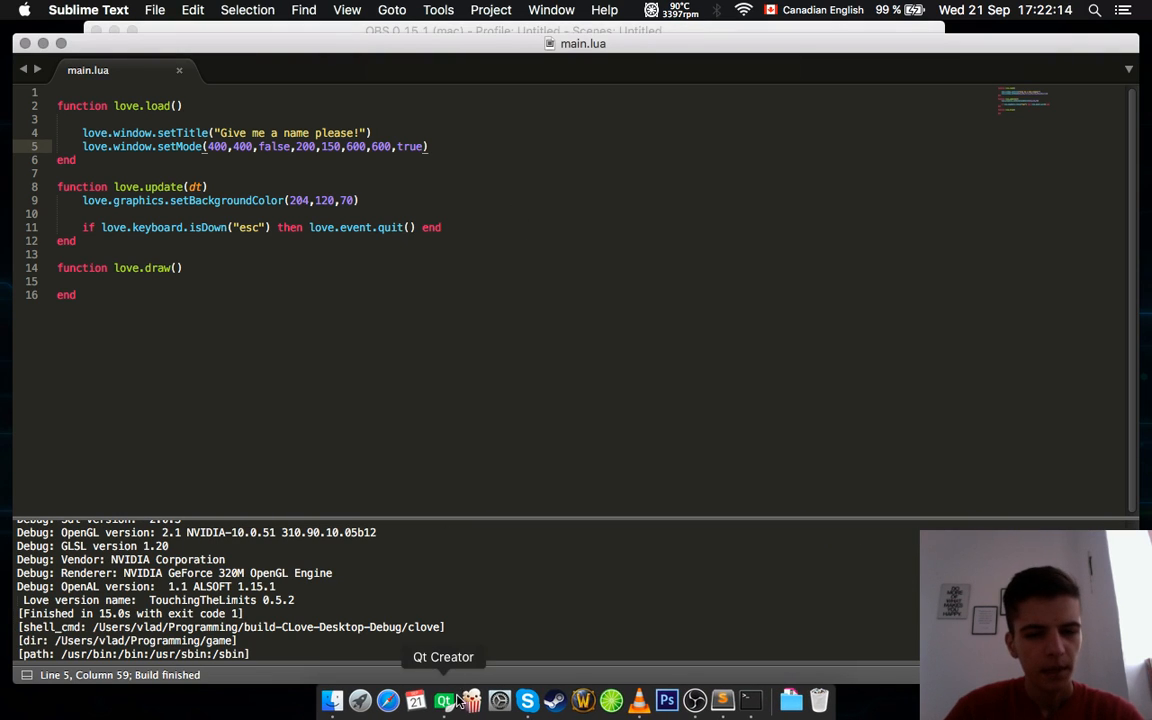
View Clove's setMode source in Qt Creator, then set the flag to false and start x position 10
left_click(443, 700)
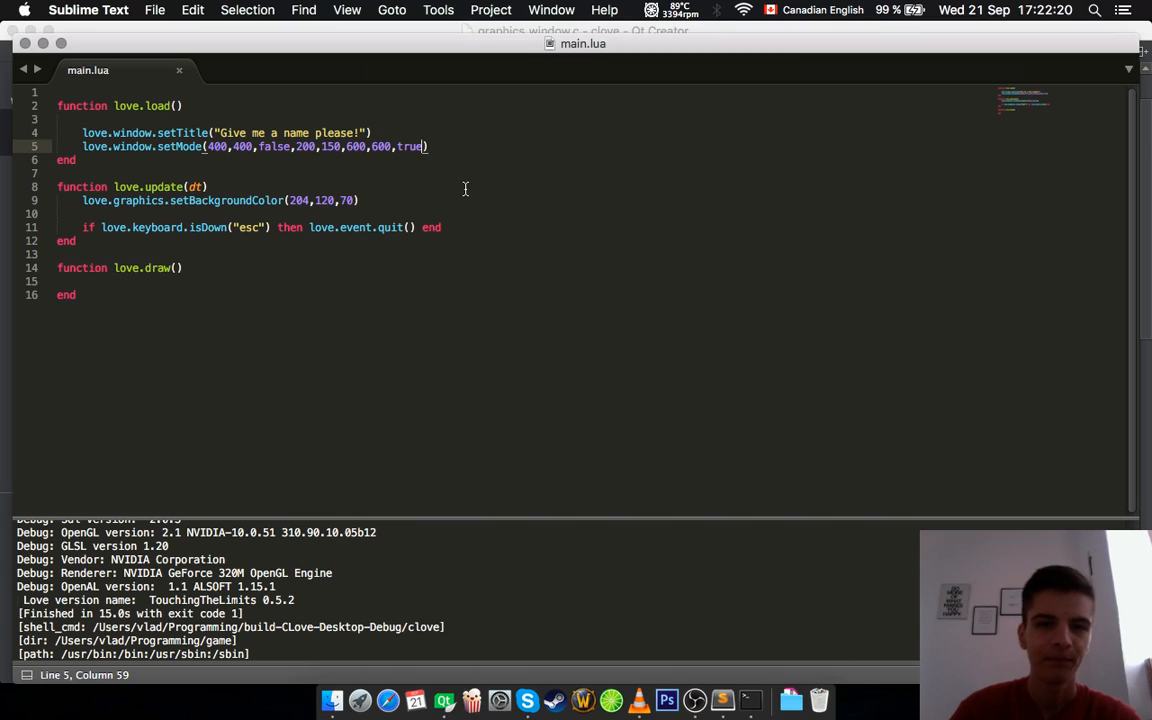
type("flas")
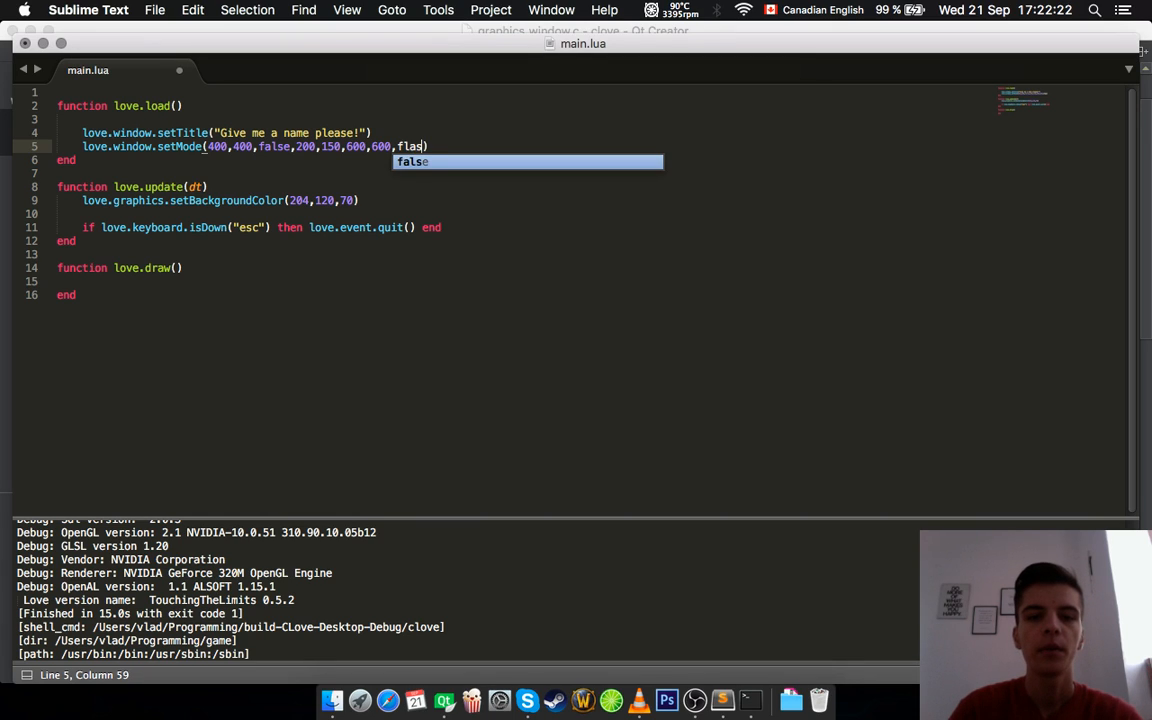
type("false,")
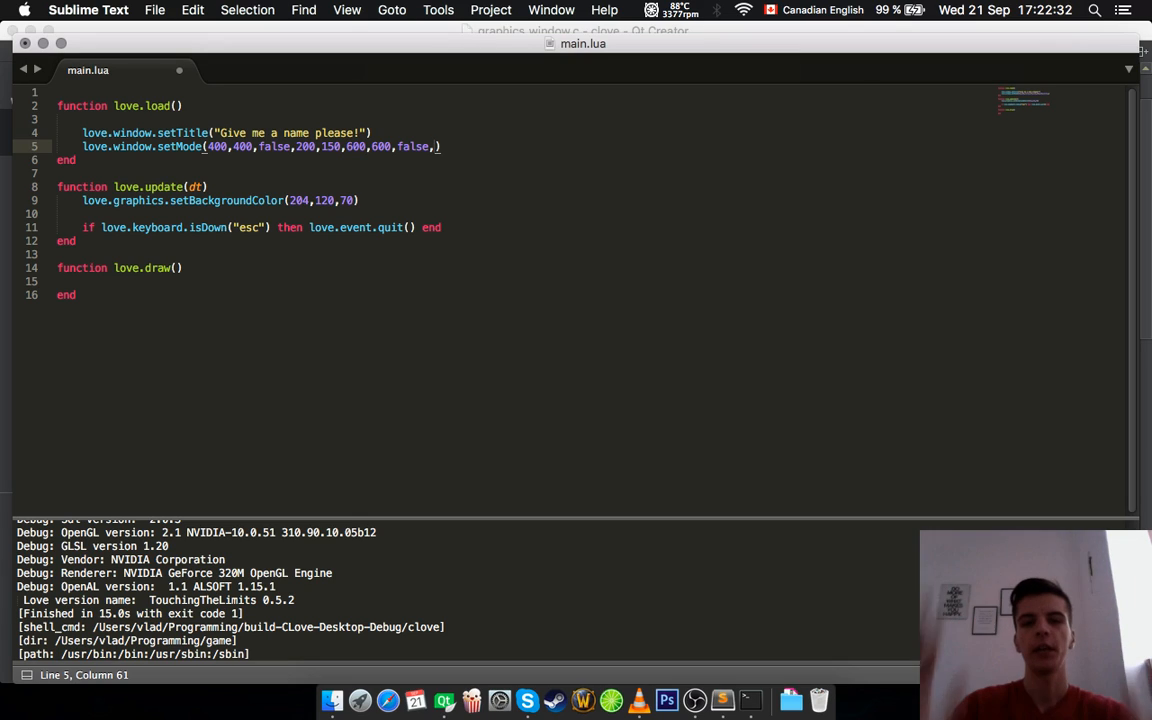
type("10")
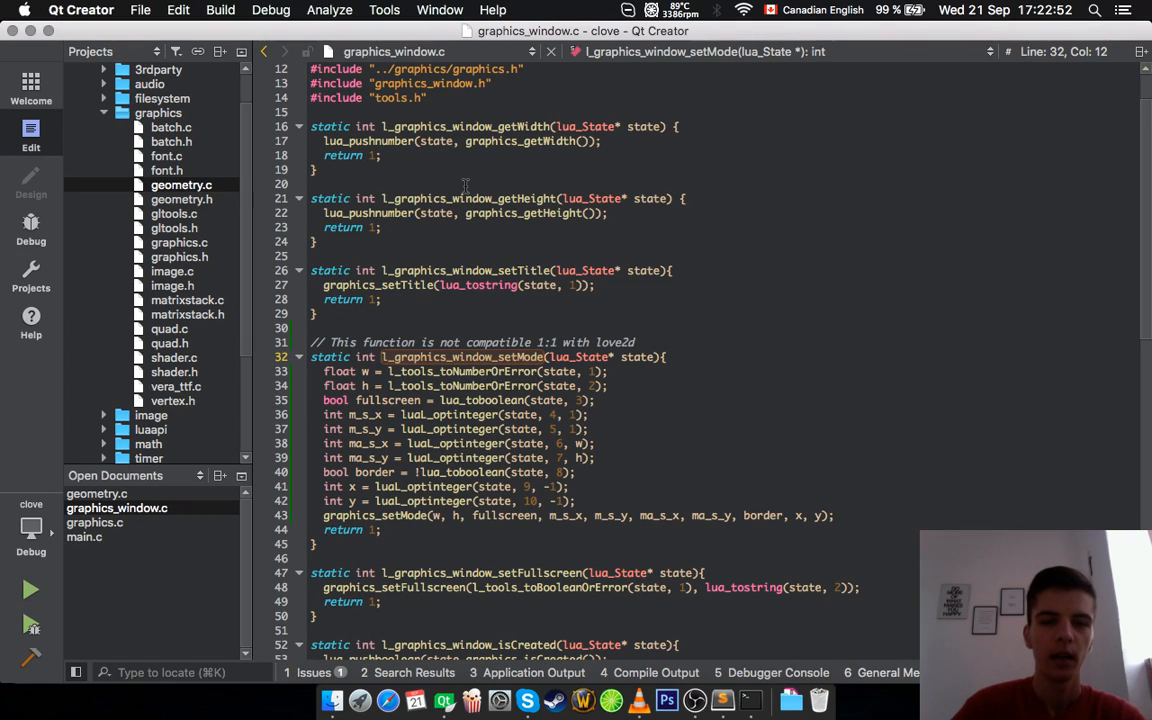
mouse_move(527, 126)
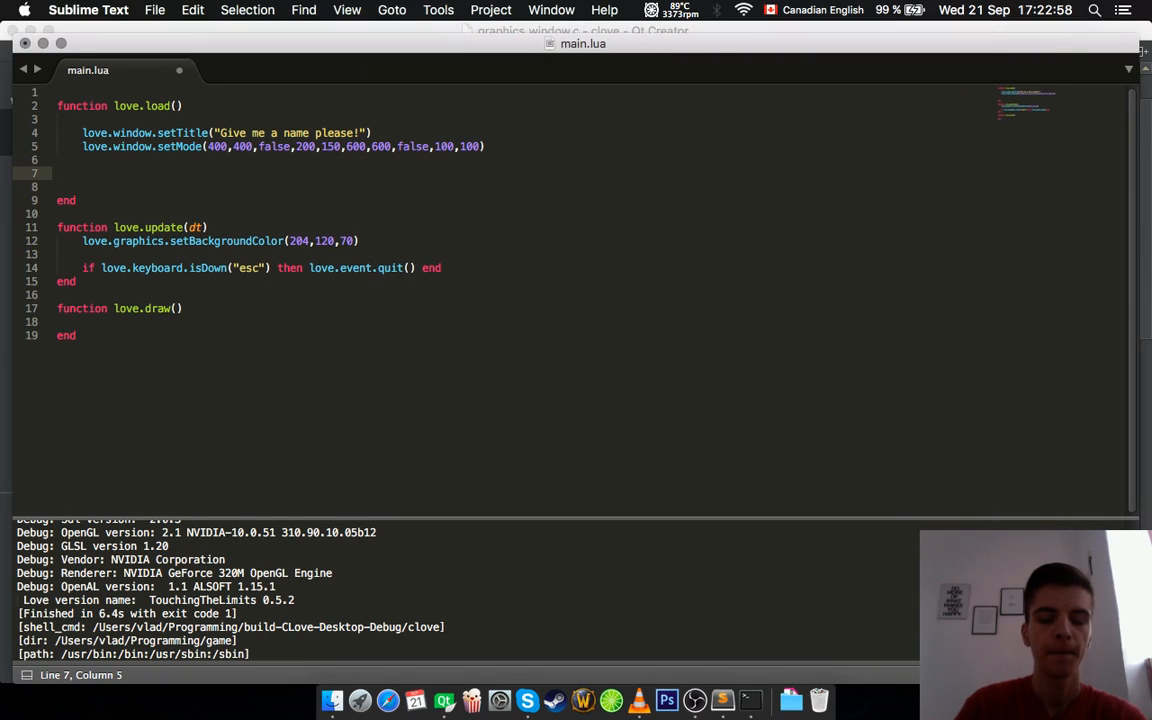
Store getWidth() and getHeight() in w and h and print them labelled "W is : "
type("local w =")
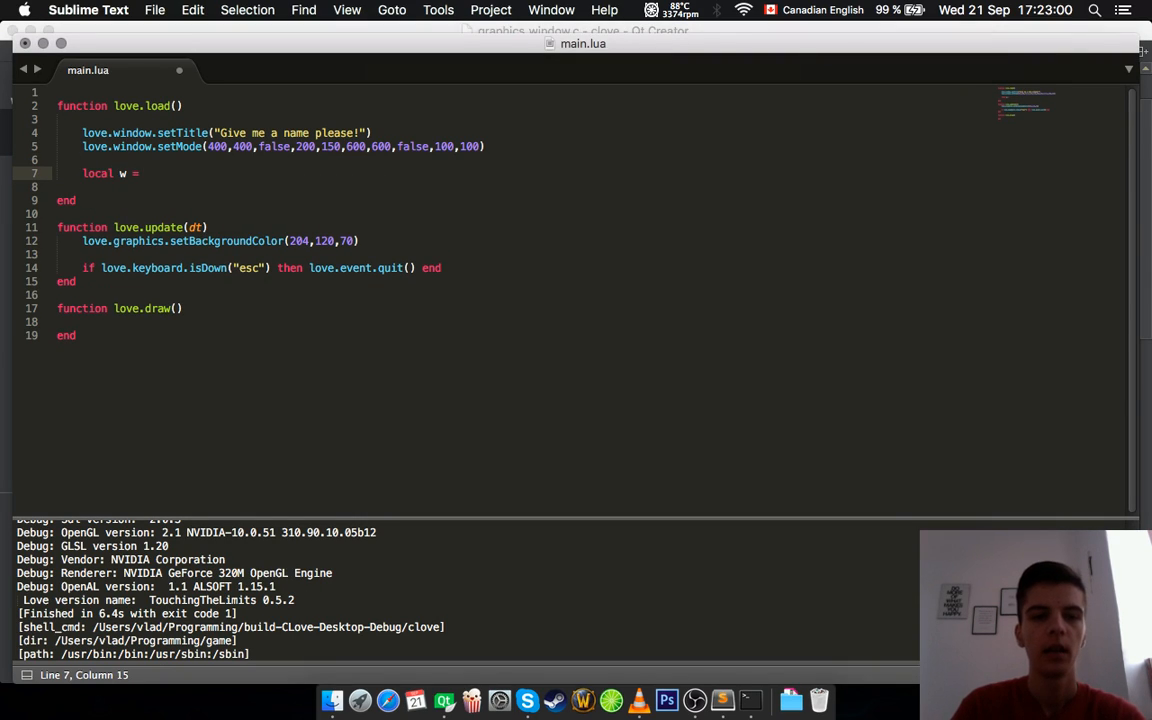
type("love.wi")
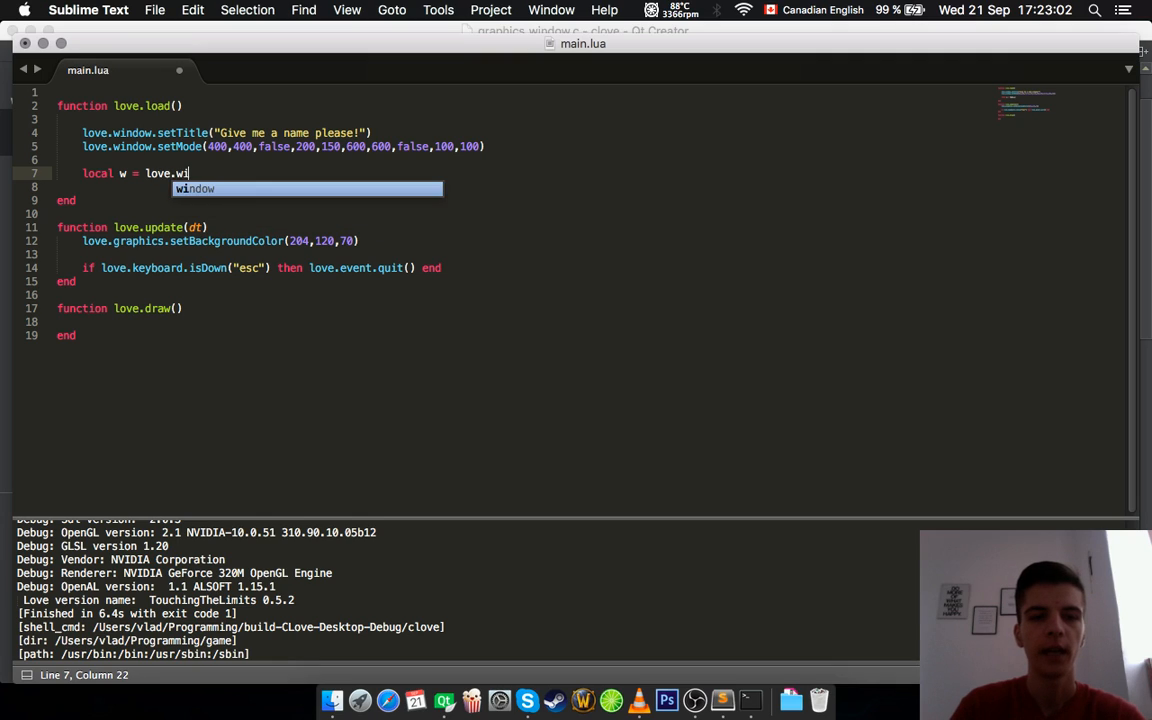
type("ndow.getWid")
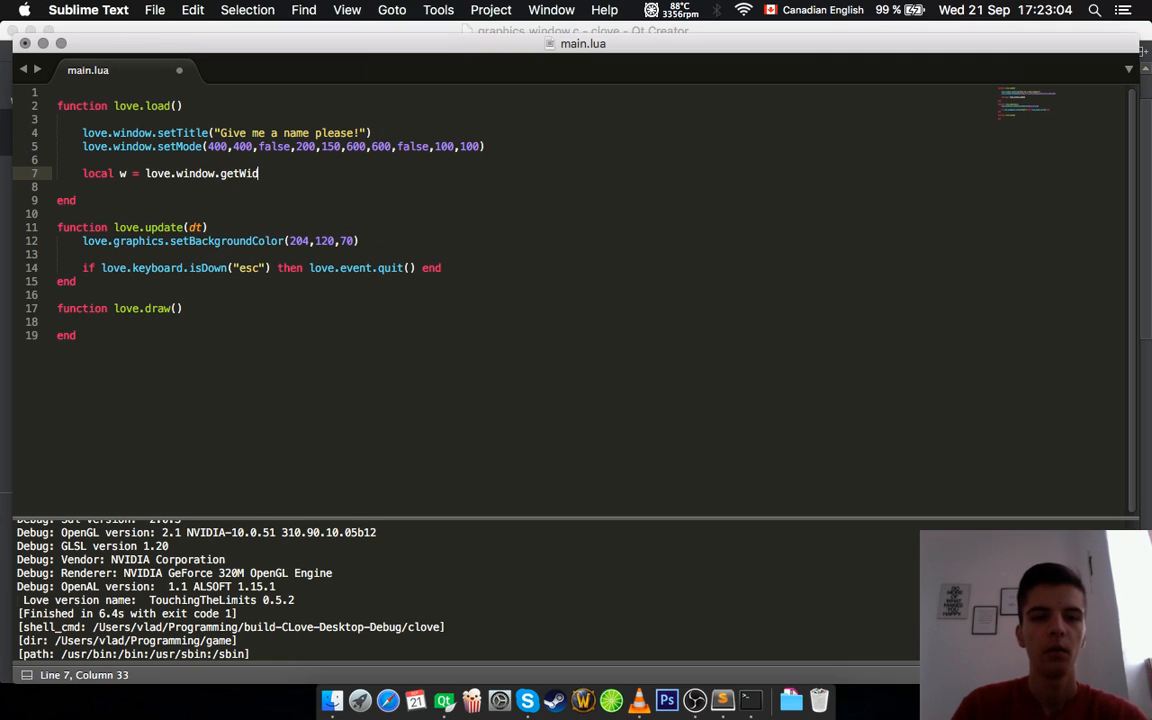
type("th()")
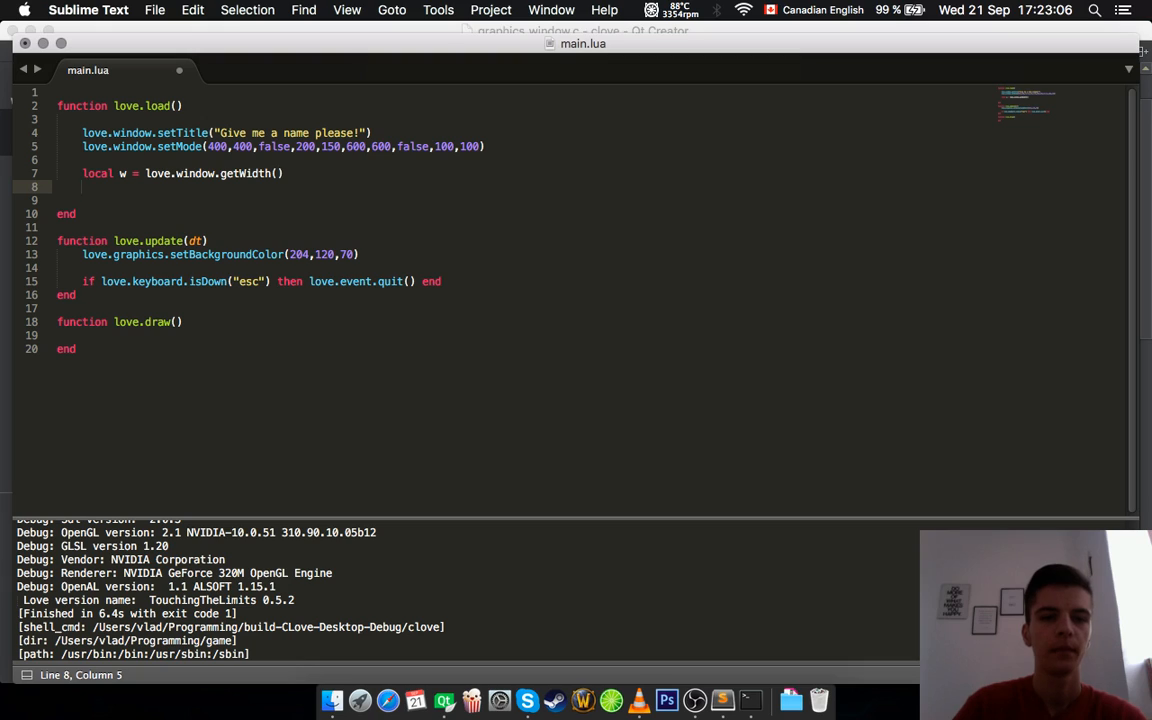
type("print(w)")
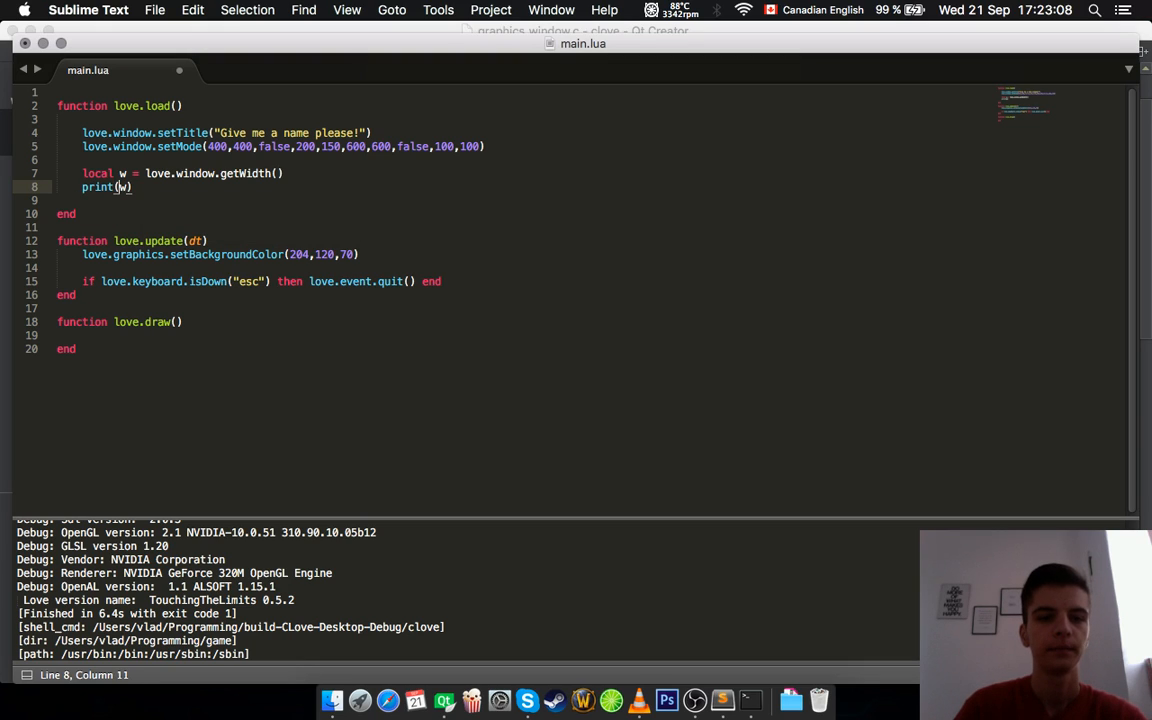
type("\"W is : \",")
type("local h = love.window.getHeight()")
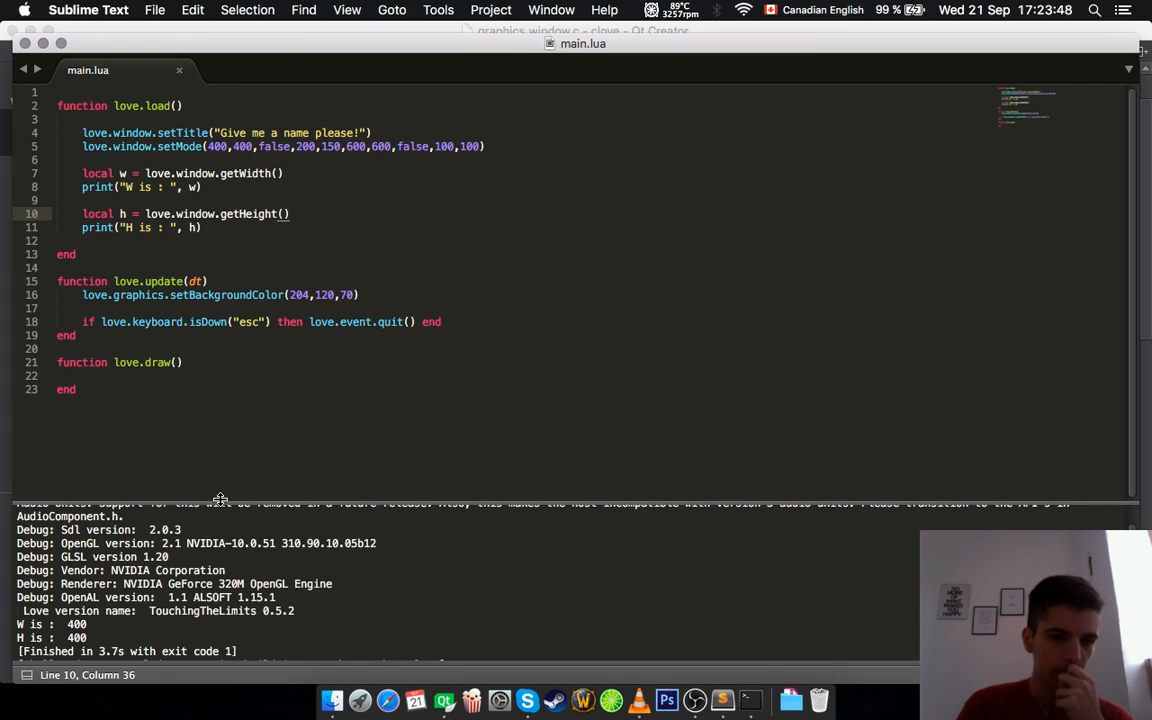
mouse_move(208, 499)
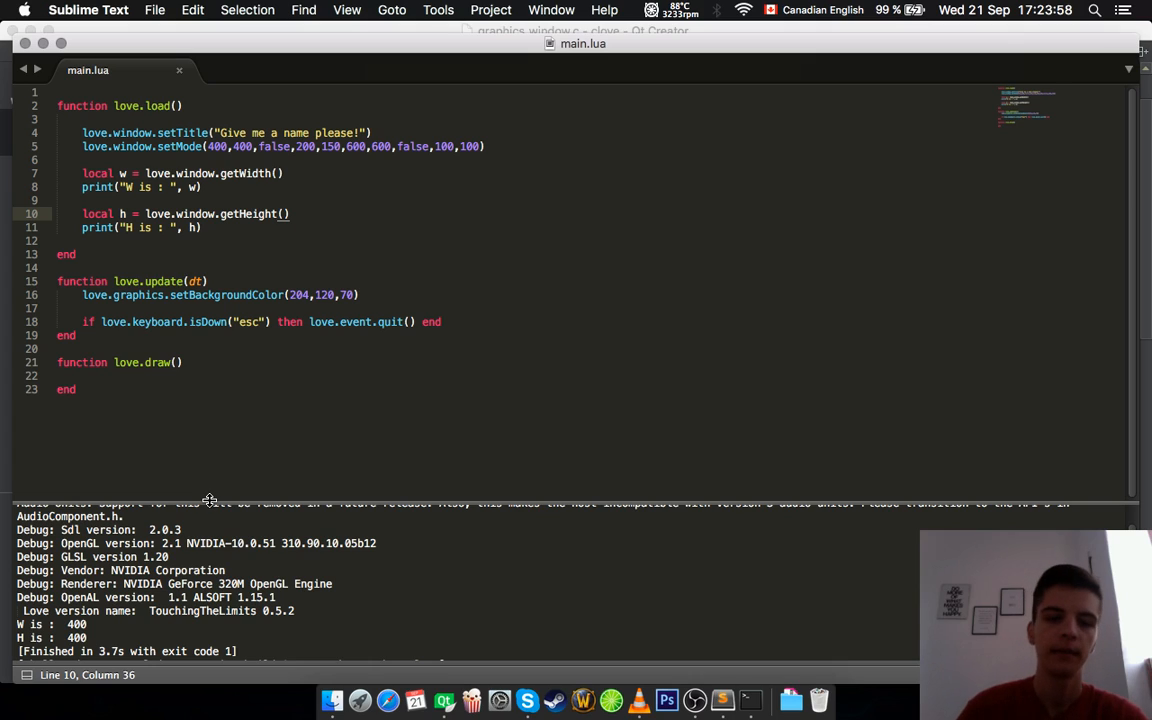
mouse_move(250, 198)
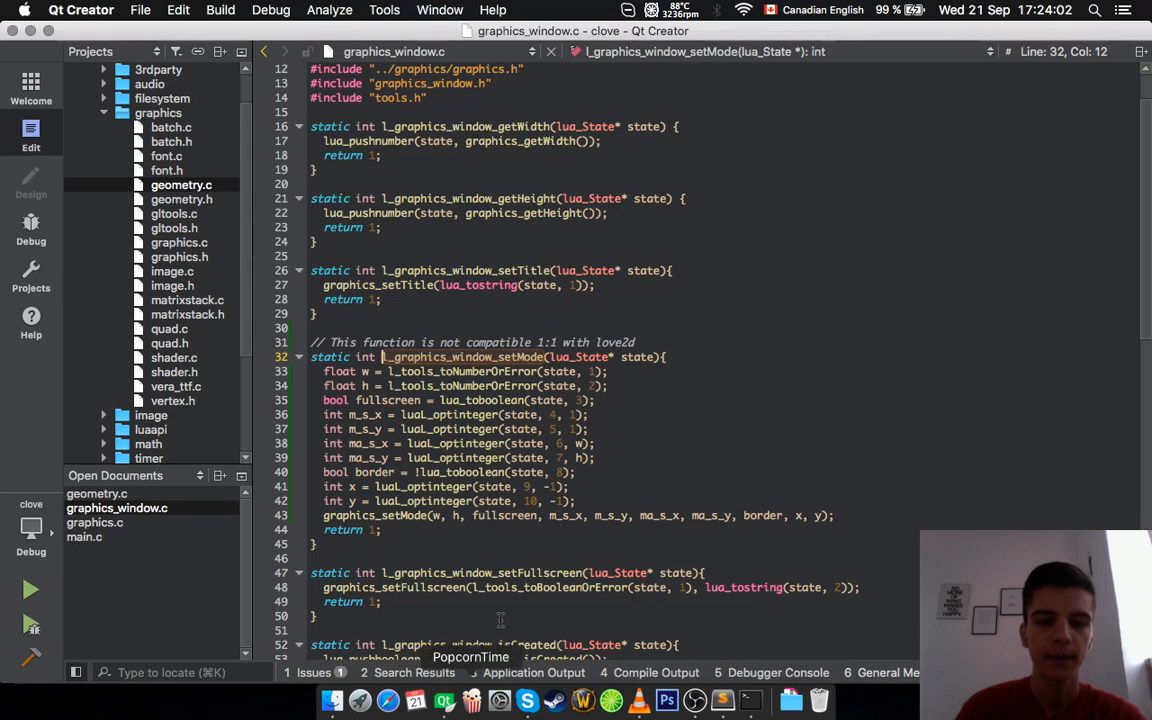
scroll("down", 3)
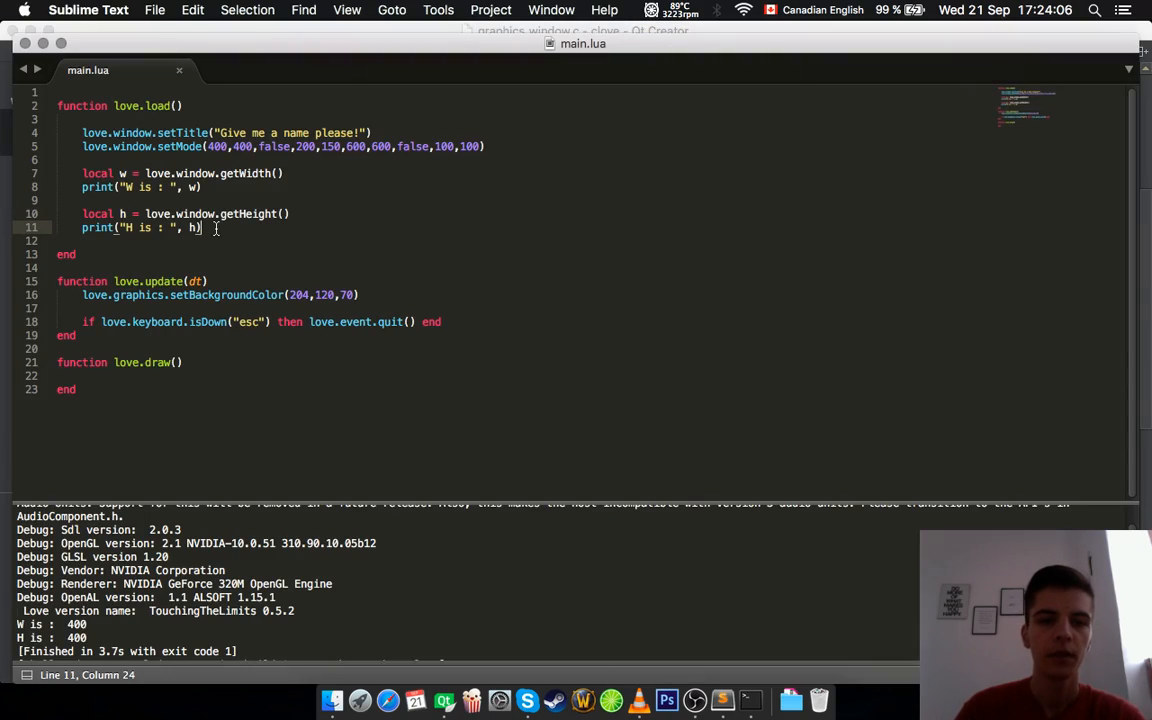
Add love.window.setFullscreen(true,"desktop") after the width and height prints
type("love.window")
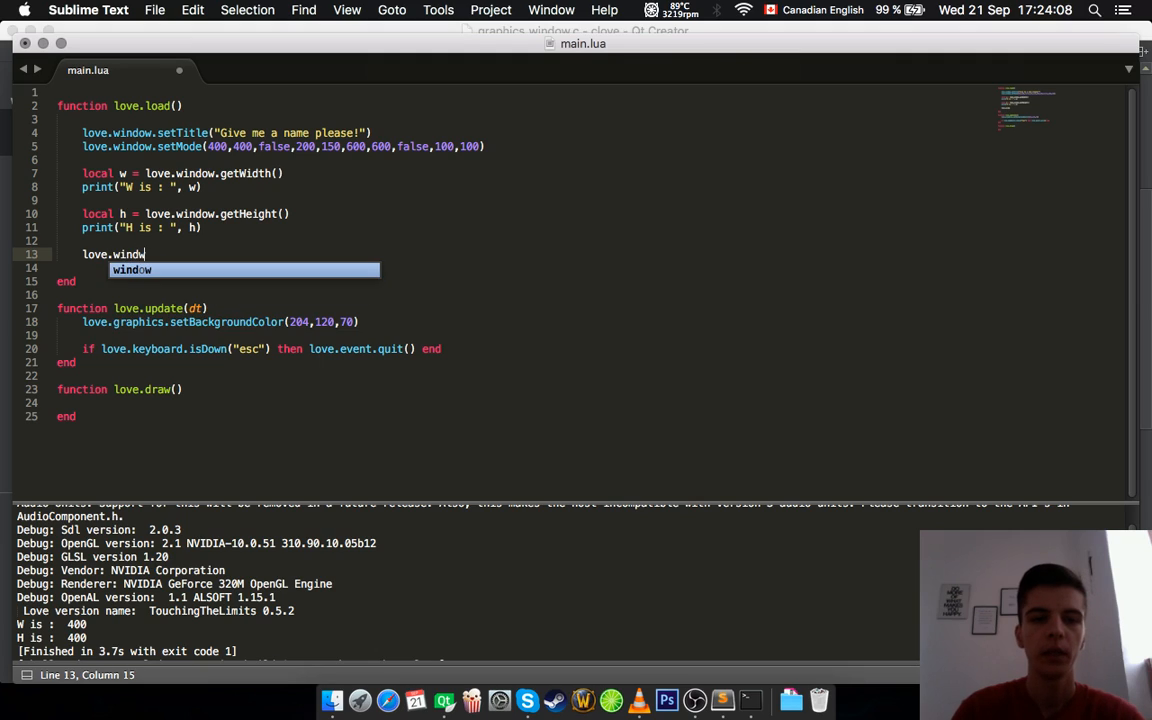
type(".set")
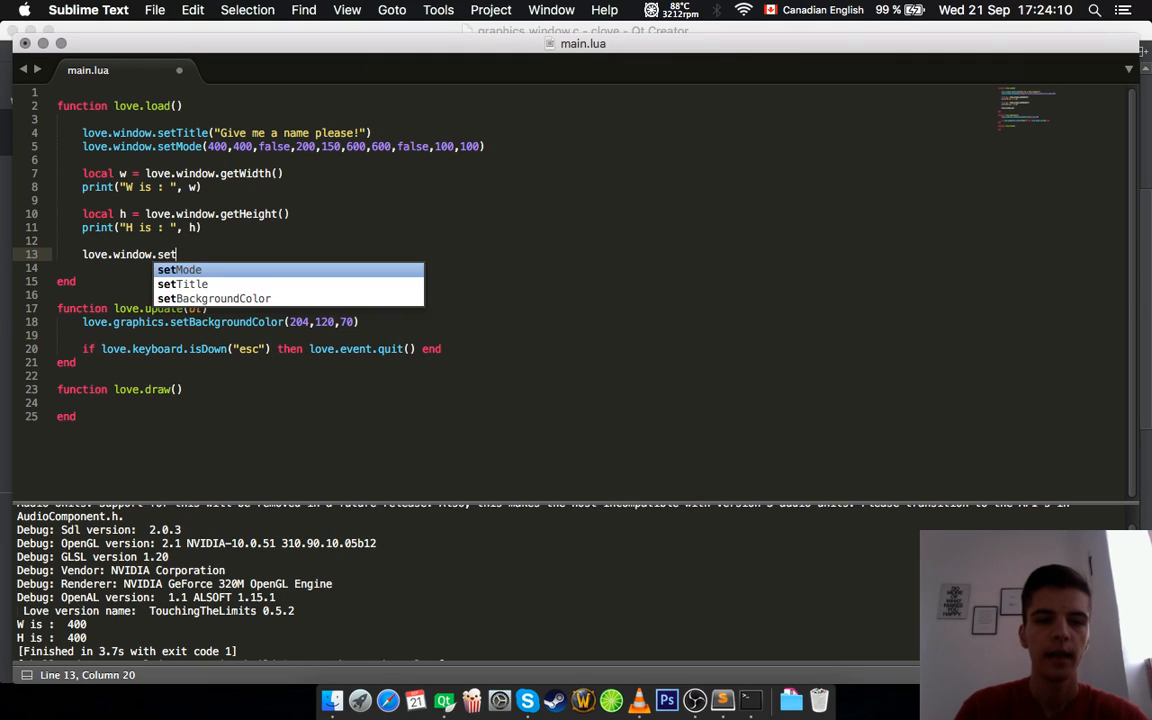
type("Fullscreen(\"")
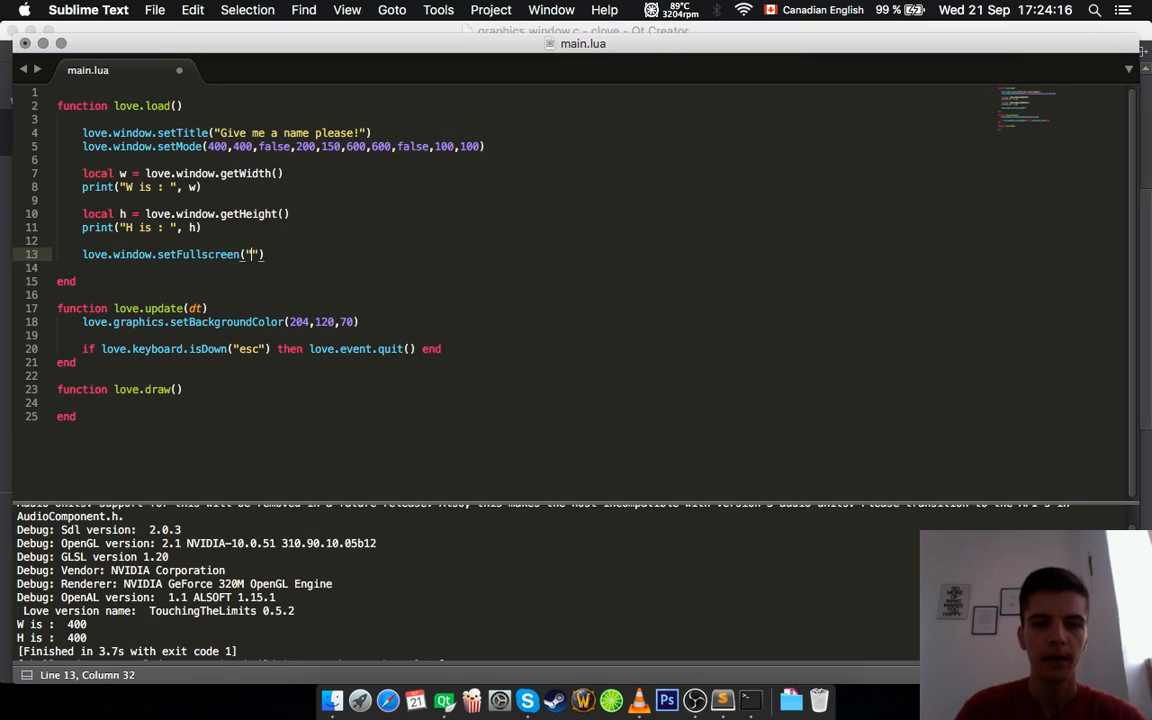
type("true,")
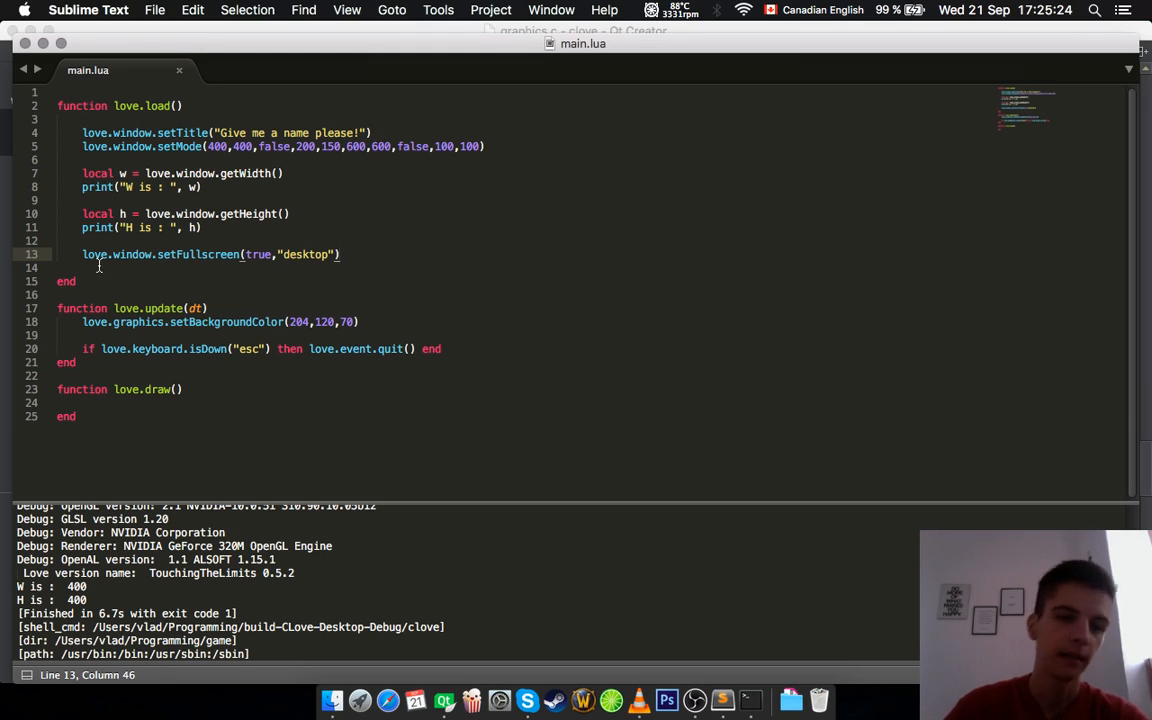
left_click(85, 254)
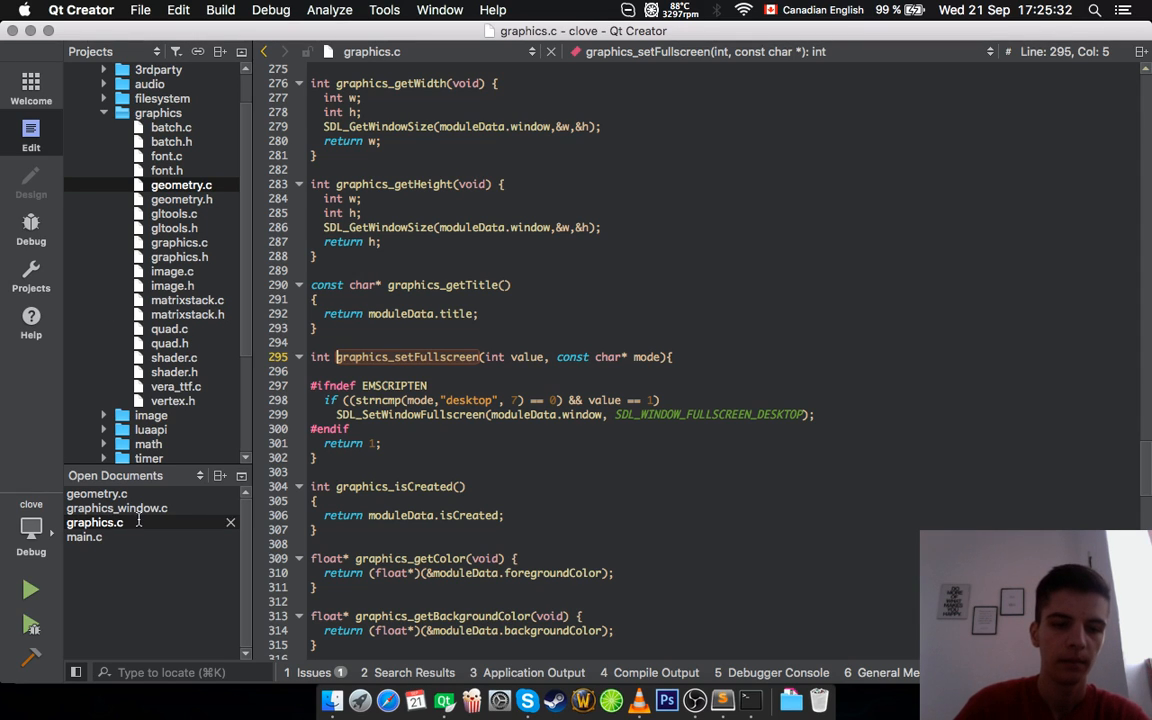
Inspect graphics_window.c in Qt Creator, then return to main.lua
left_click(116, 508)
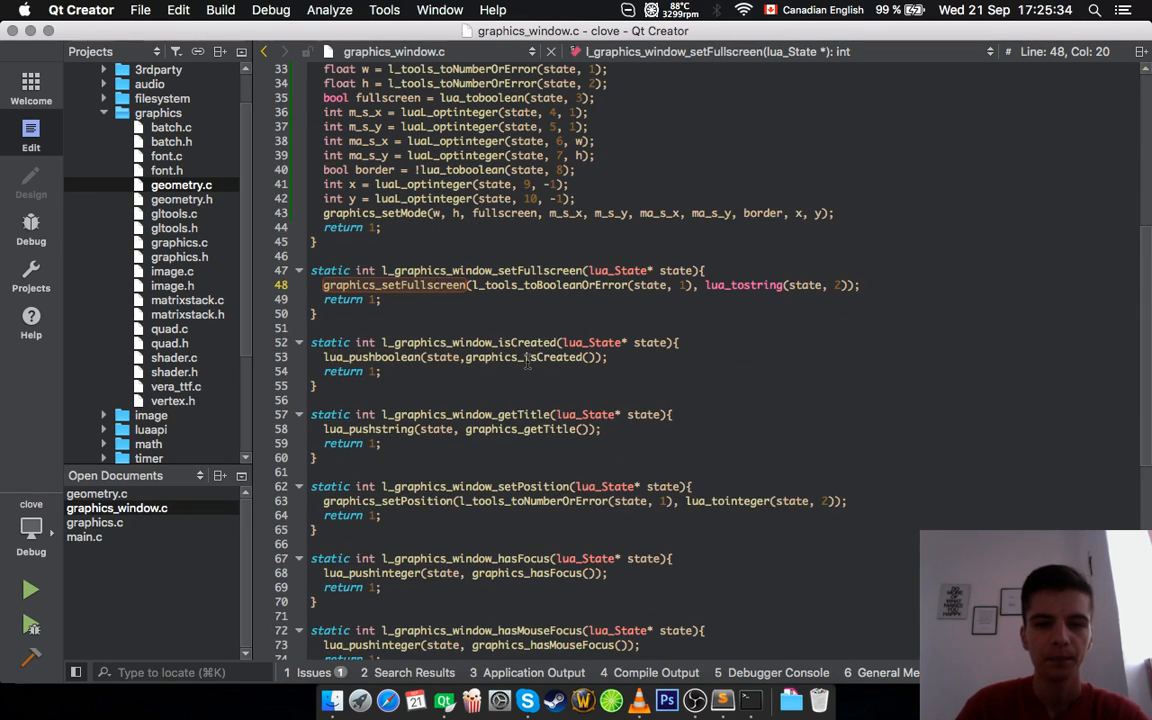
left_click(317, 314)
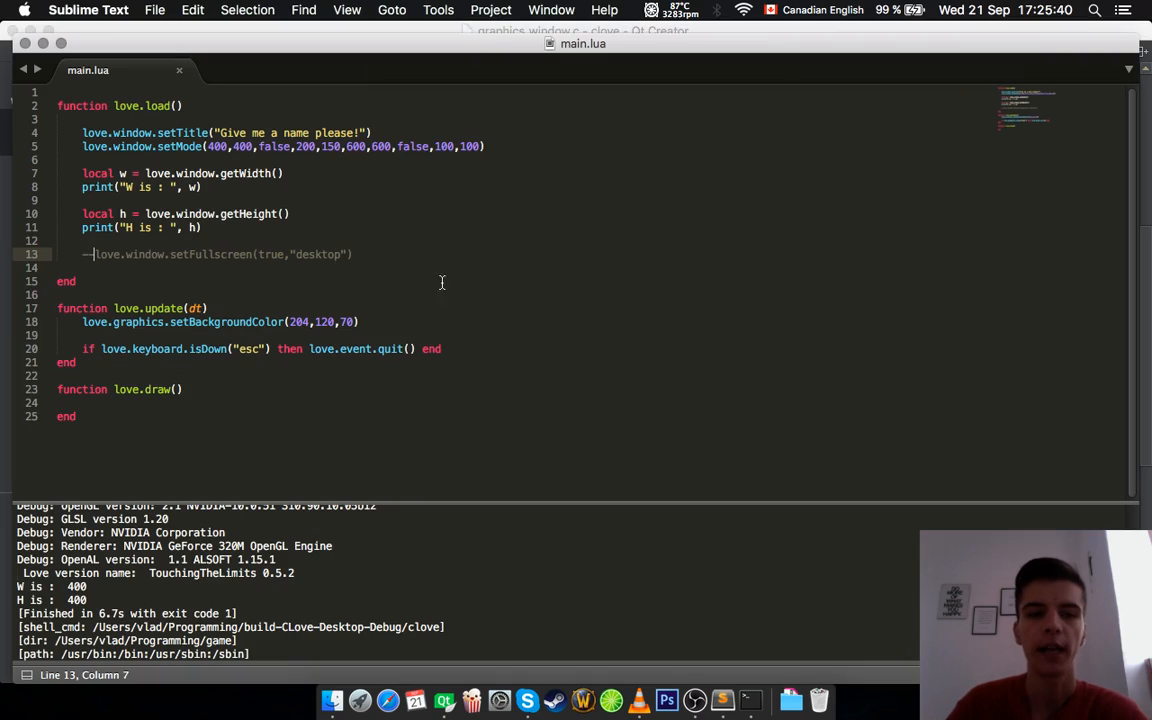
Store love.window.isCreated() in local c at the top of love.load and print it
left_click(57, 160)
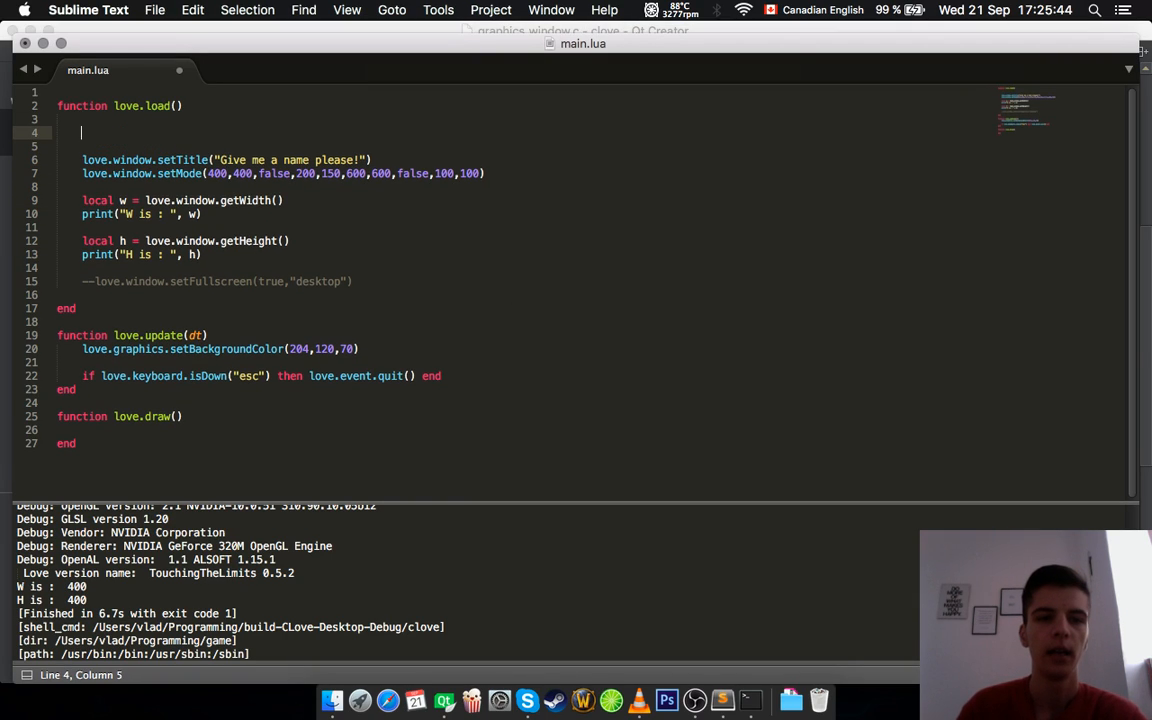
type("boolean")
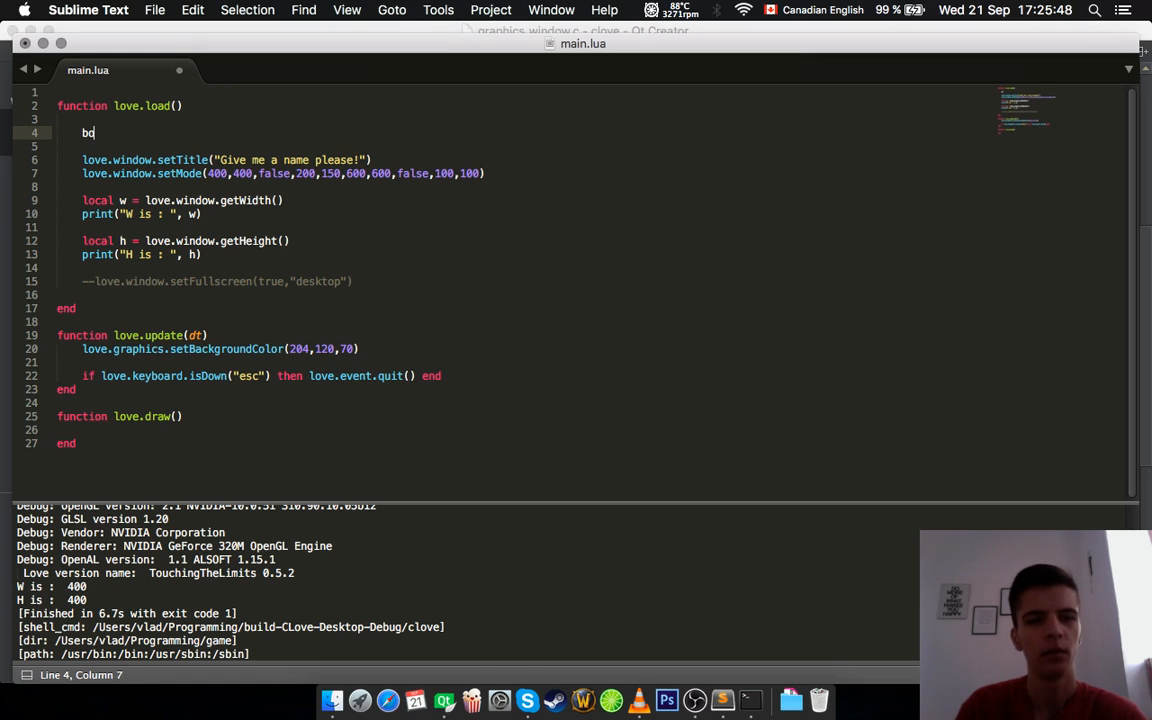
type("local")
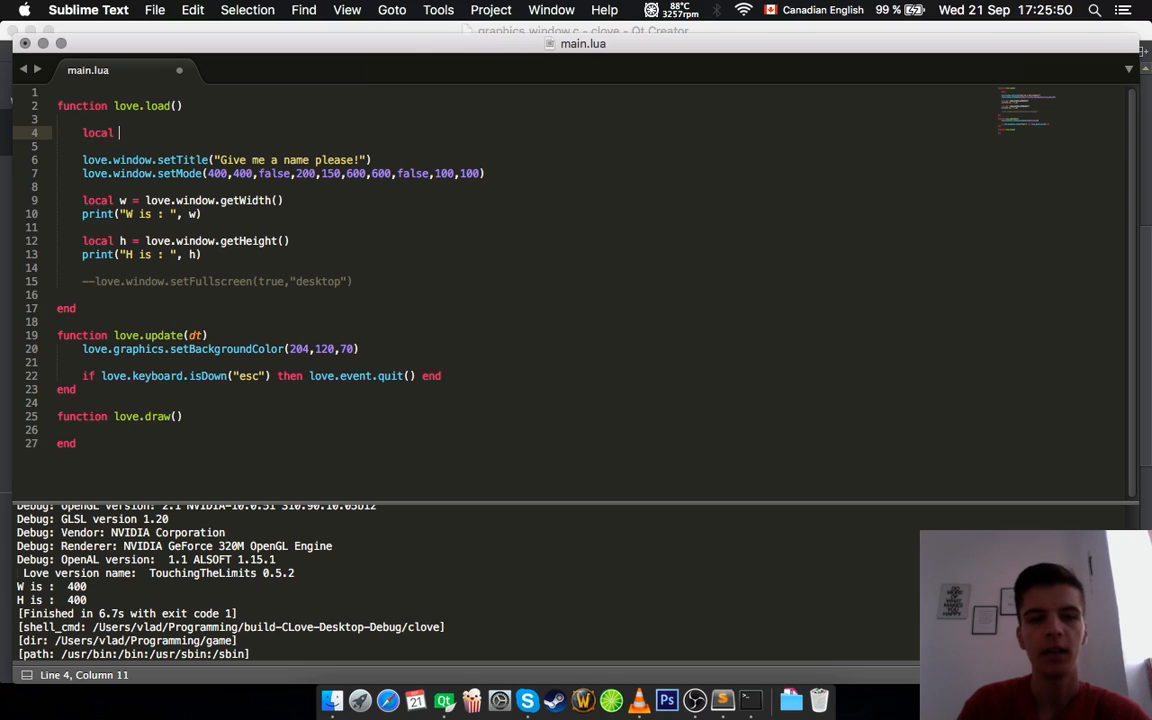
type("c =")
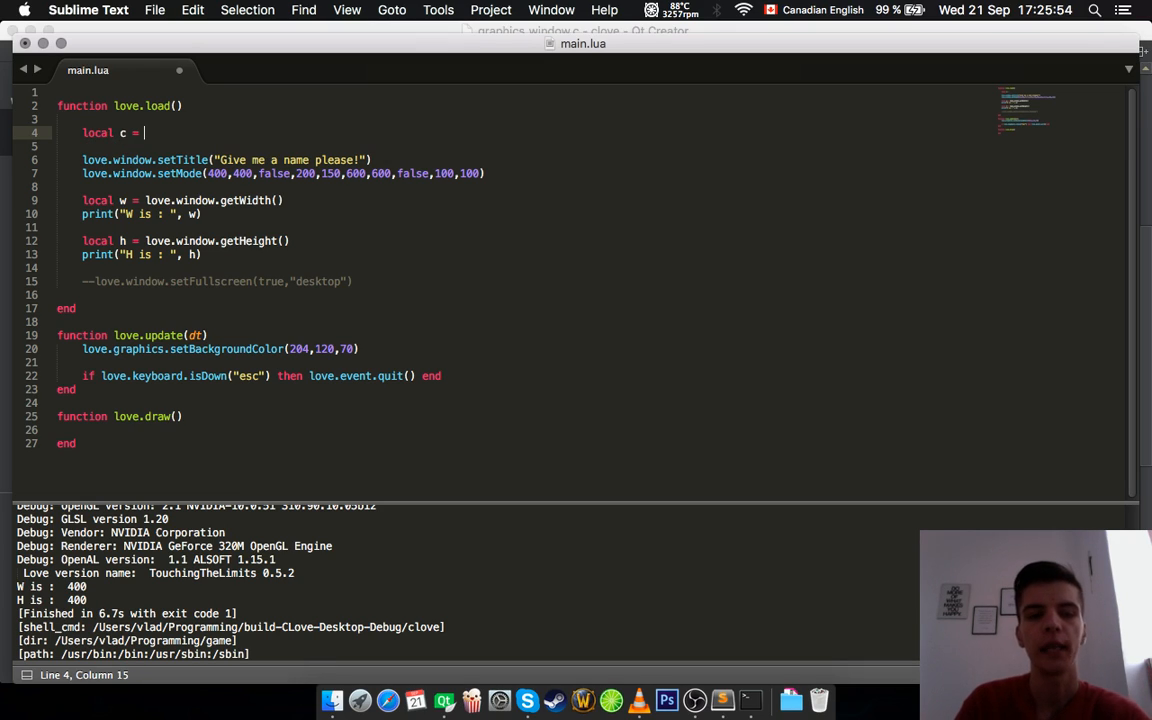
type("love.window")
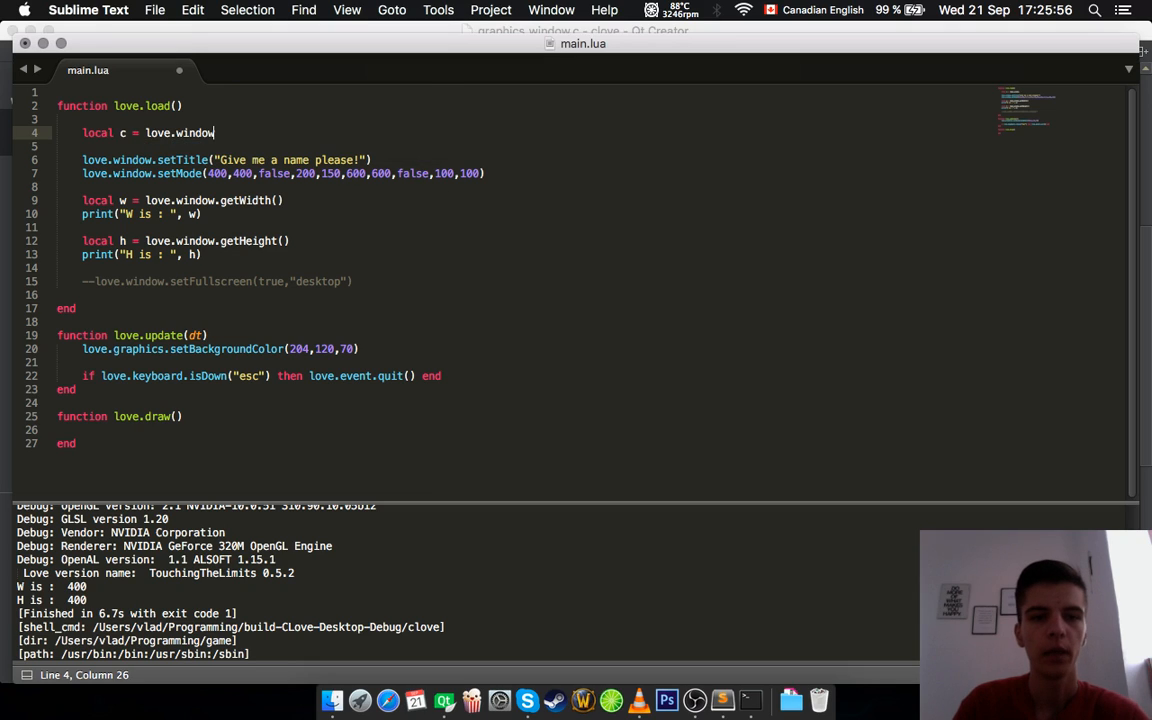
type(".isCreated()")
type("p")
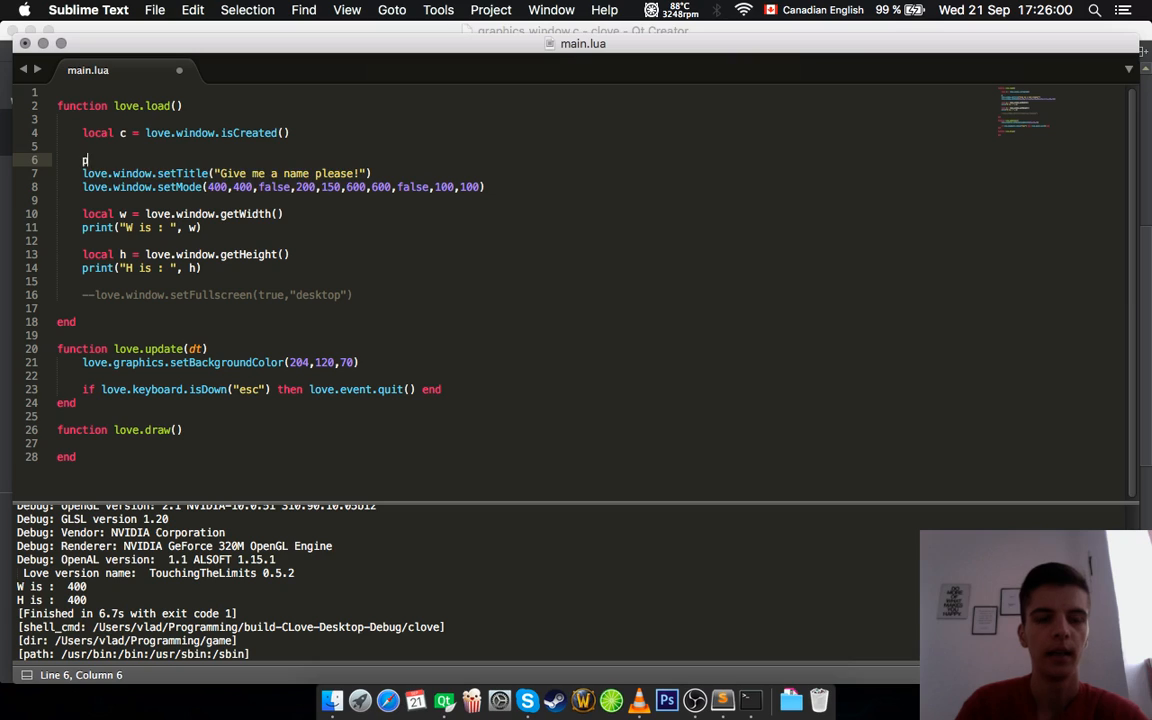
type("rint(d)")
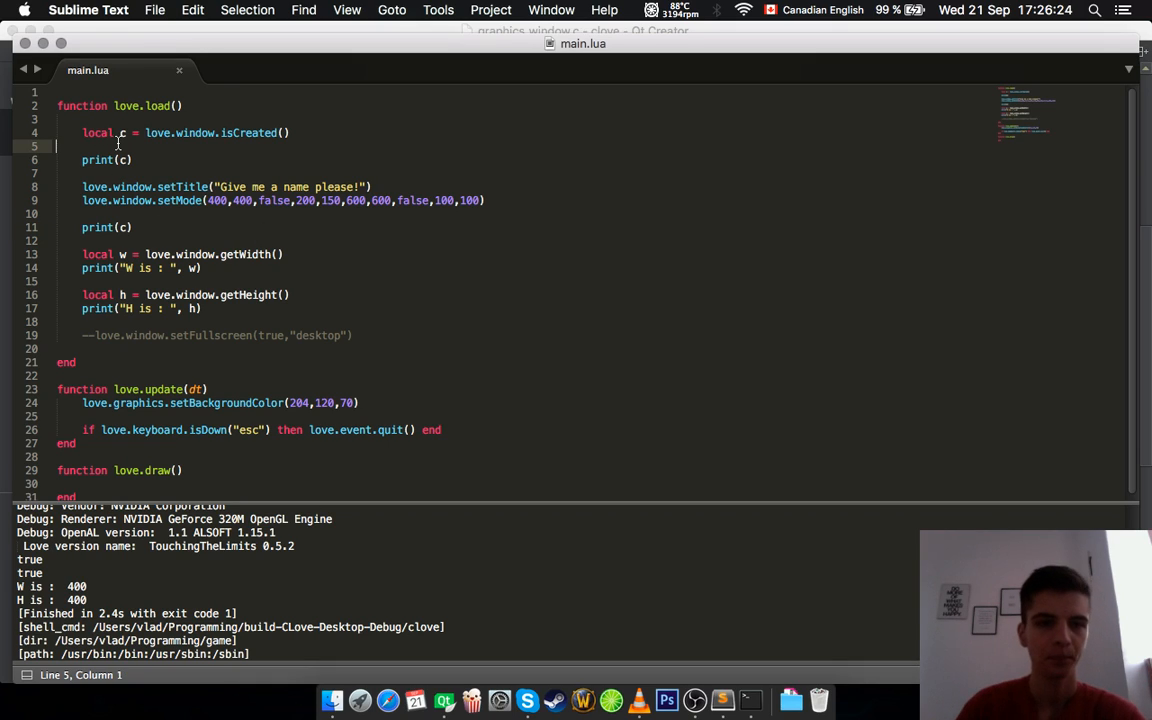
mouse_move(199, 143)
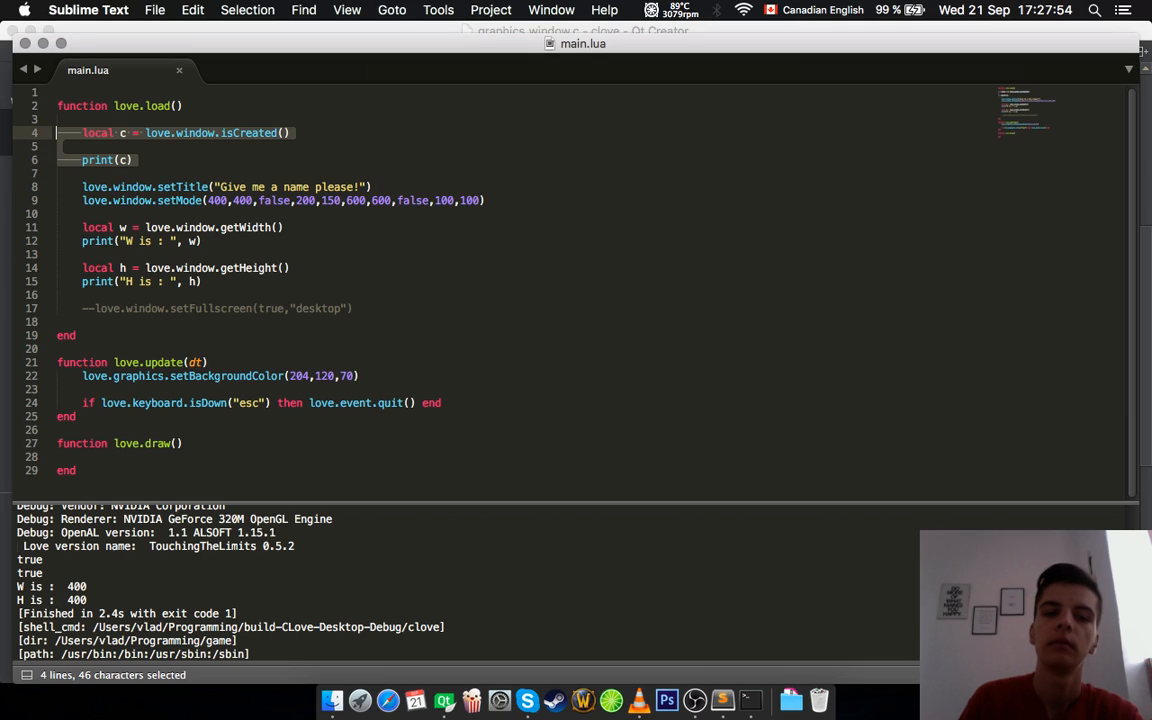
Save main.lua after removing the second print(c) following setMode
key("cmd+s")
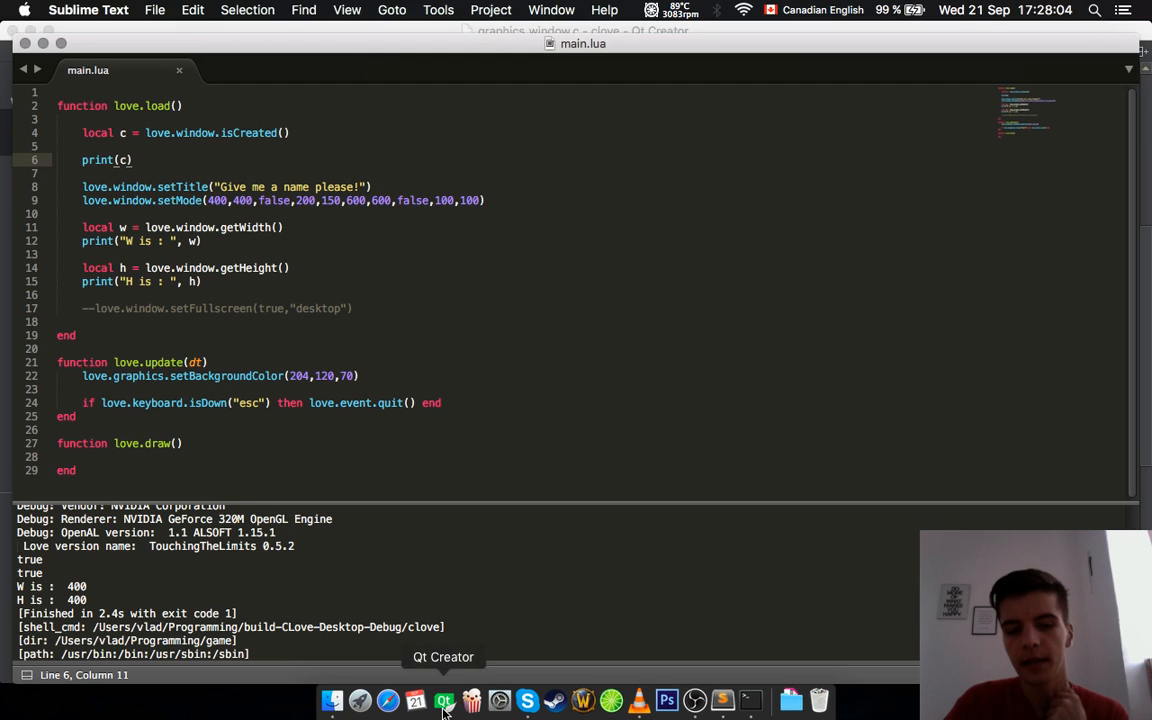
left_click(443, 700)
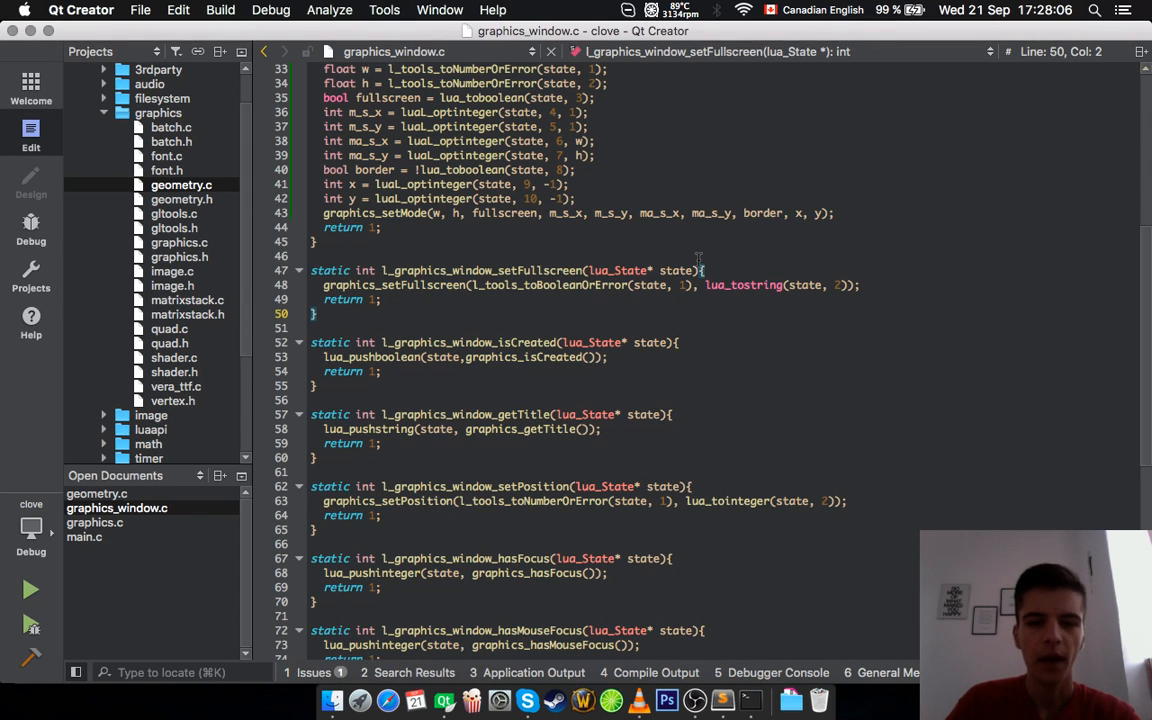
mouse_move(686, 402)
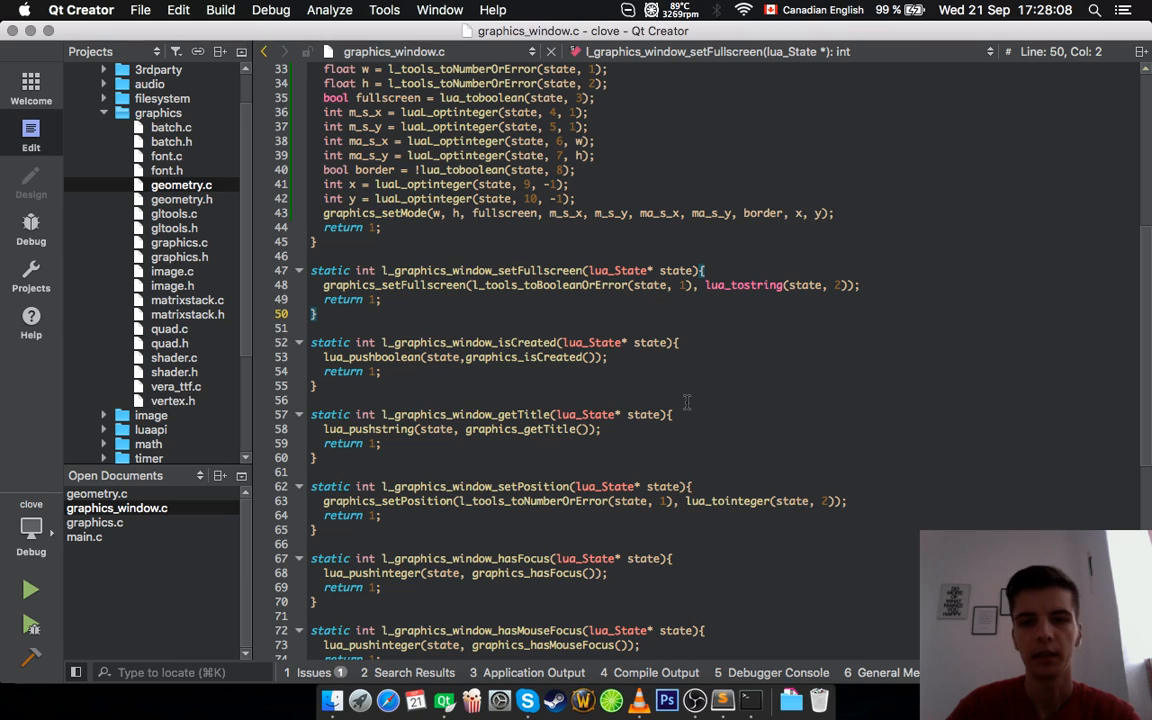
mouse_move(675, 403)
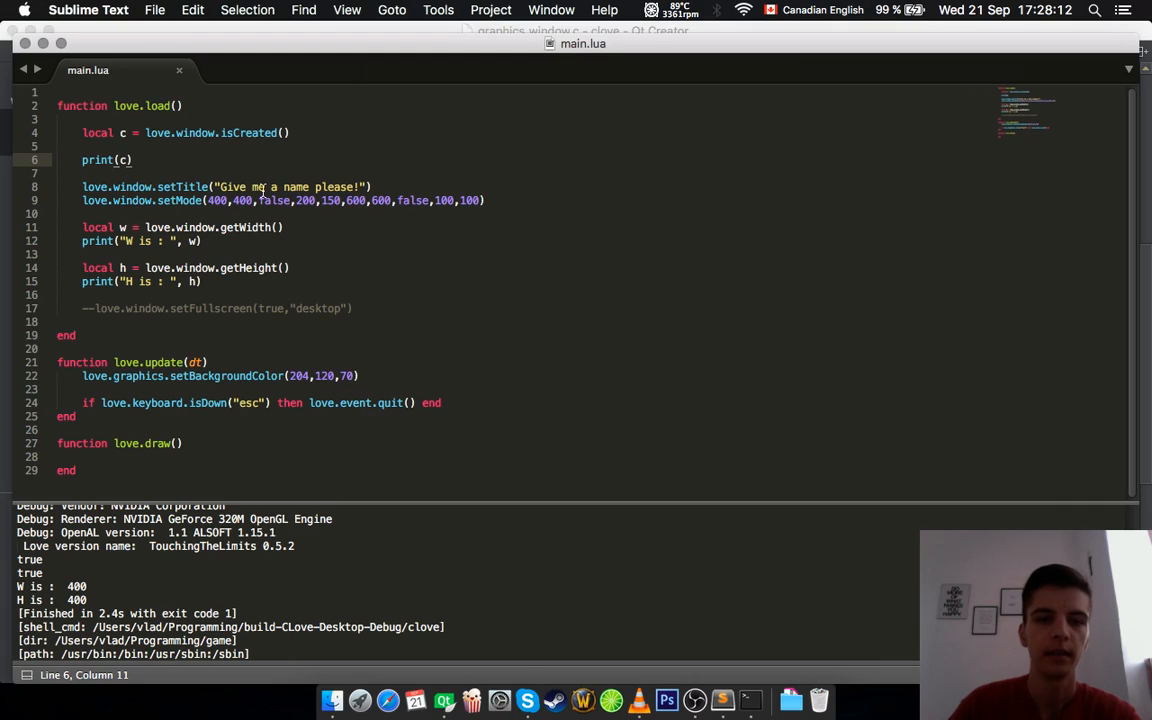
Start a love.window.setPosition call on a new line below the commented setFullscreen
left_click(415, 700)
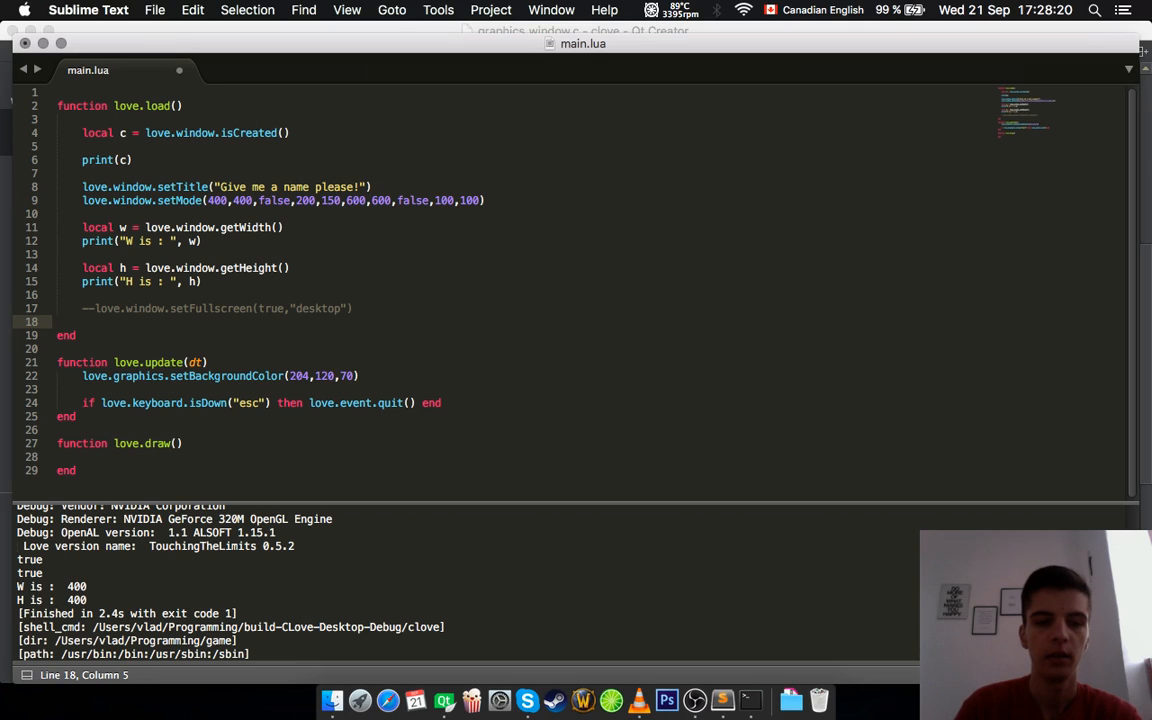
type("love.graphics.set")
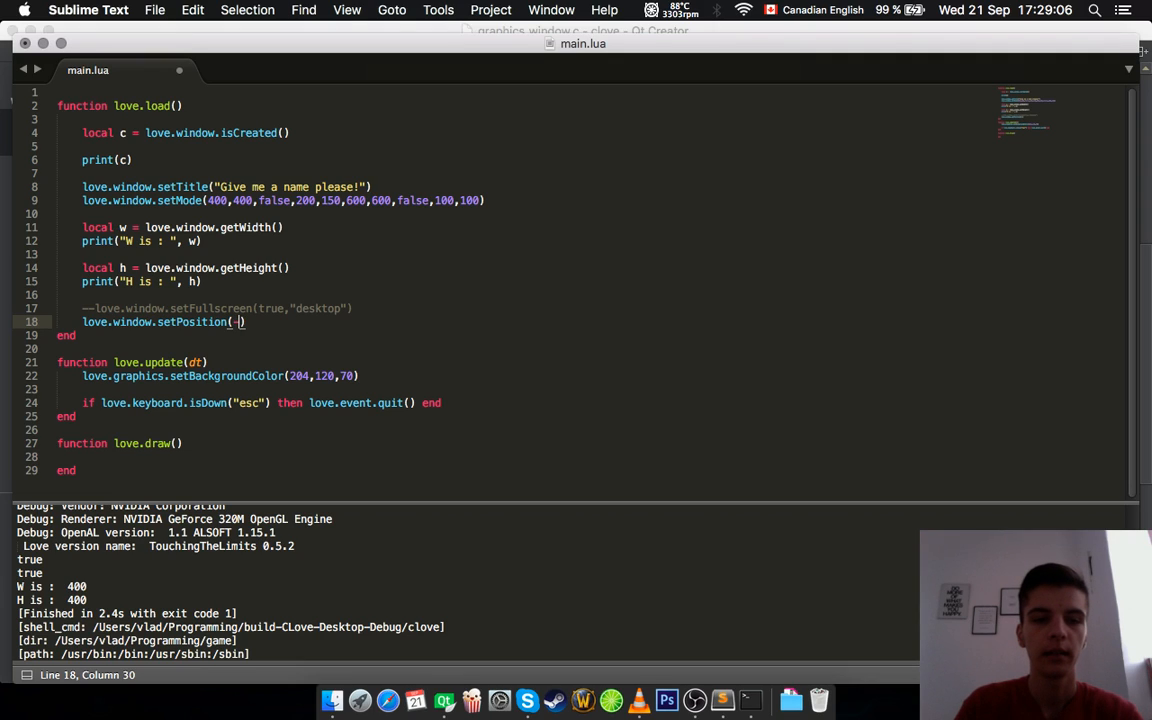
Pass -1,-1 to setPosition and save main.lua to rerun the game
type("-1,-1")
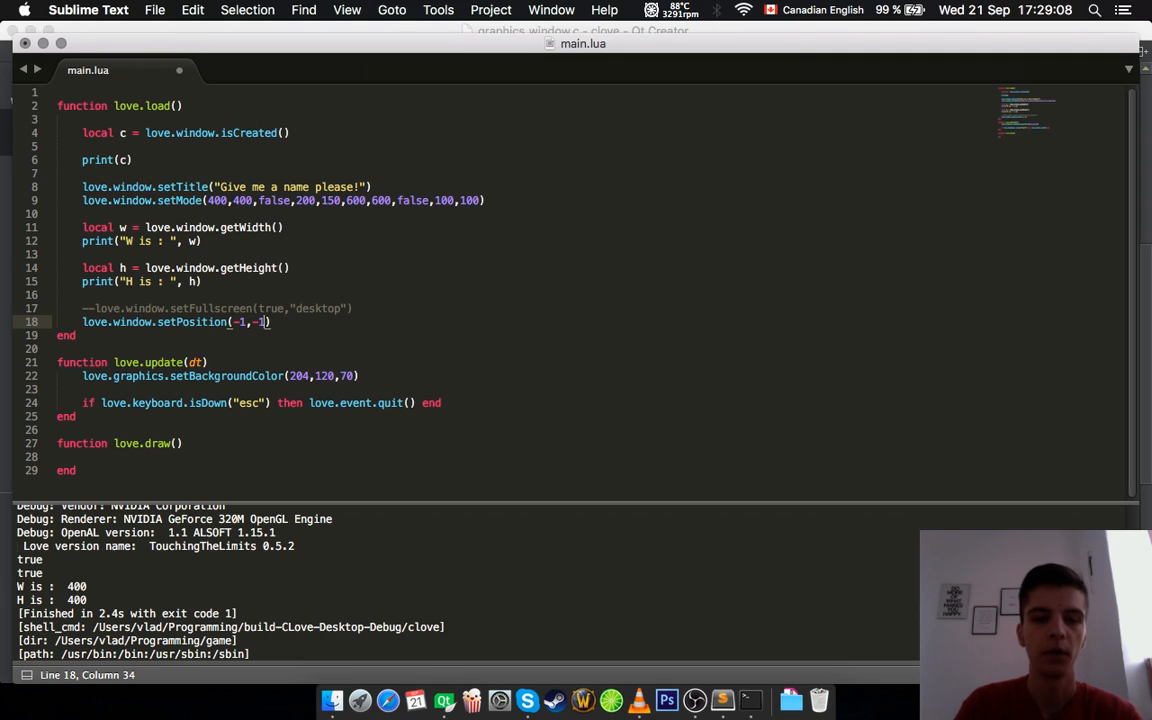
key("cmd+s")
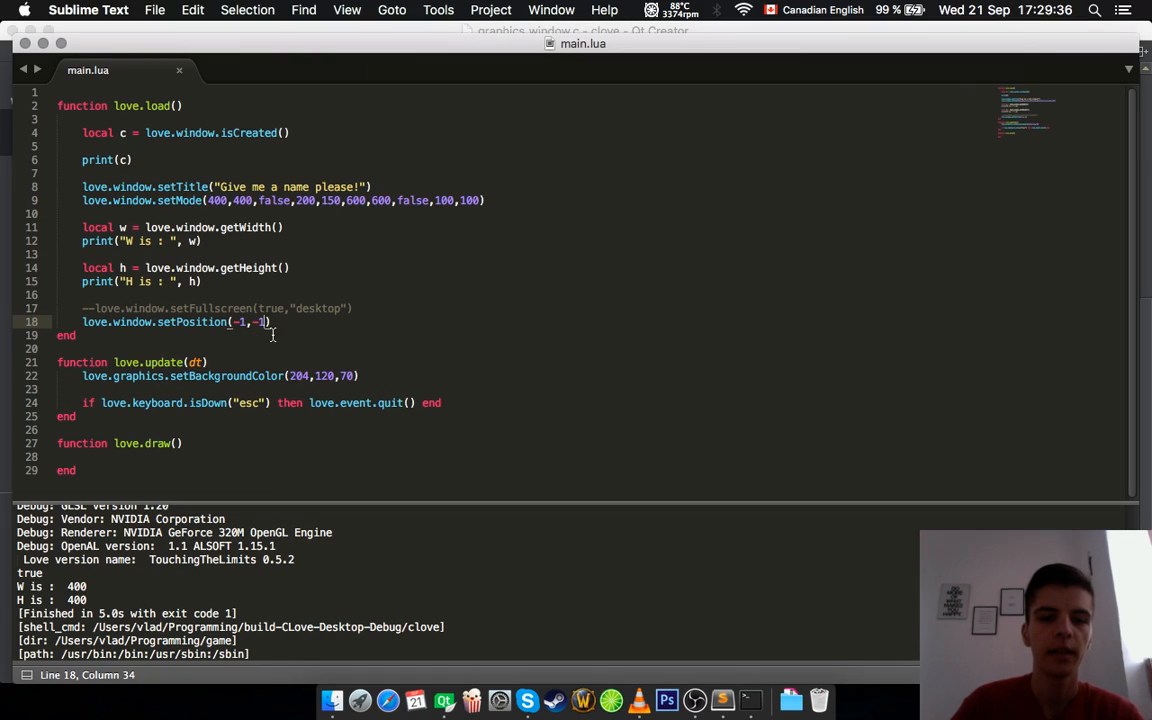
Type w,h = love.window.getDimensions() on a new line in love.load
type("w,h = love.window.ge")
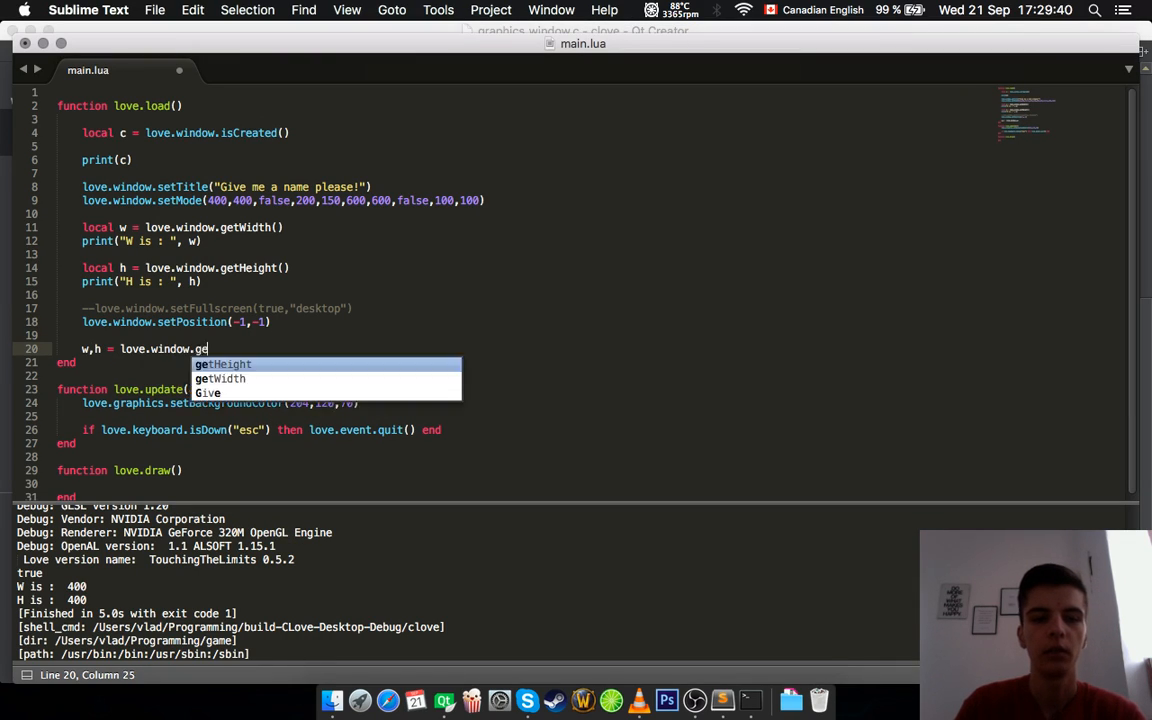
type("tDim")
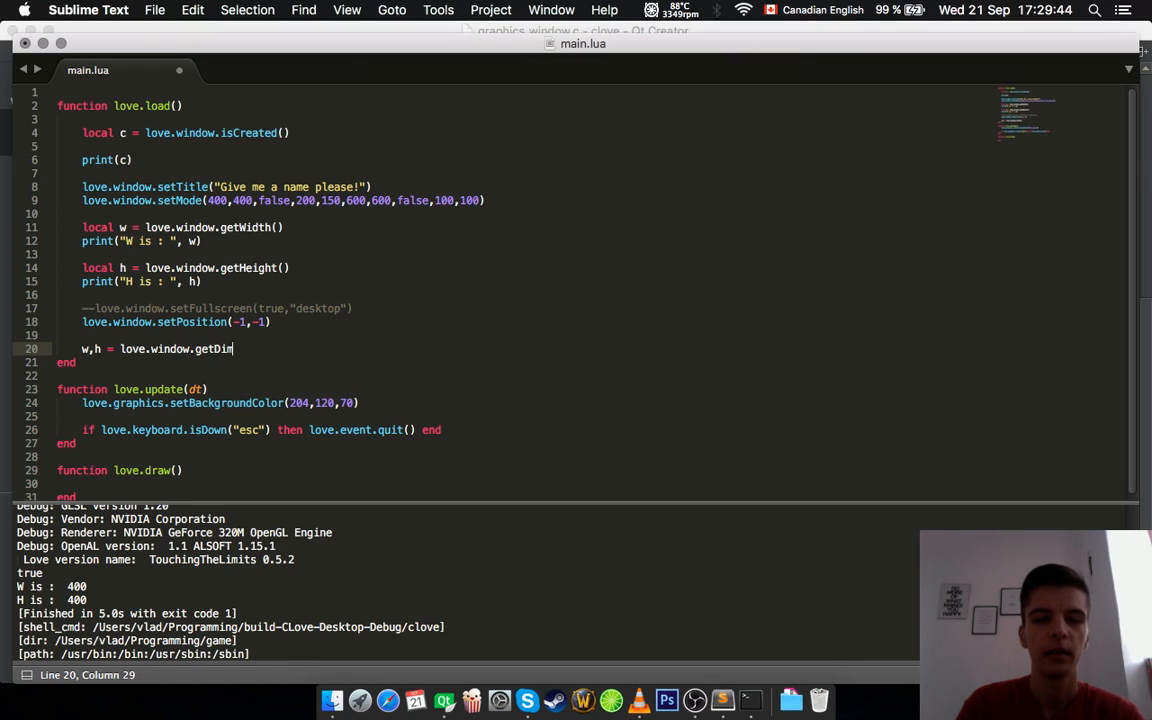
type("ensions()")
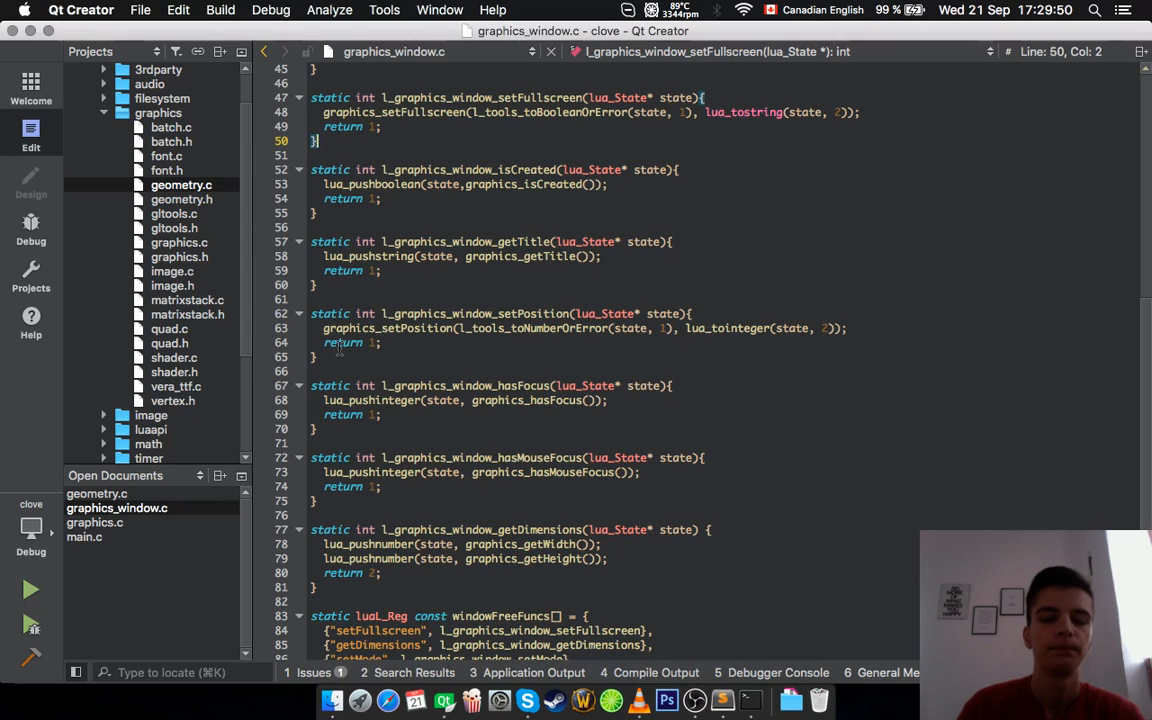
scroll("down", 3)
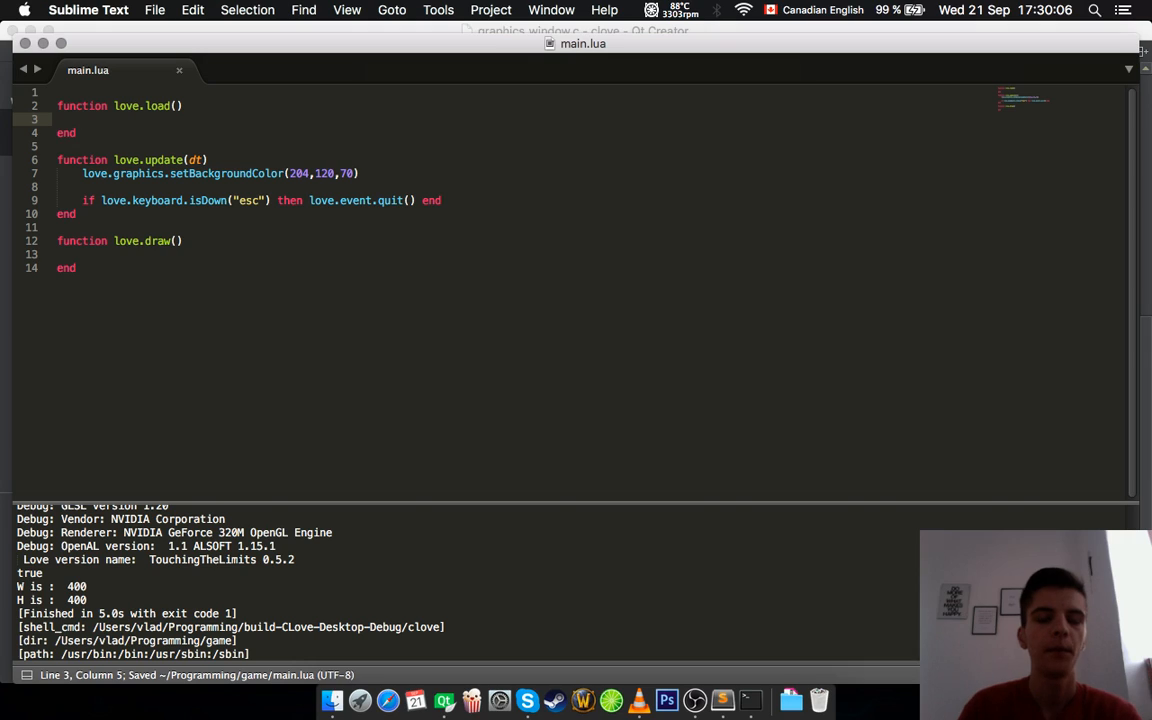
mouse_move(495, 443)
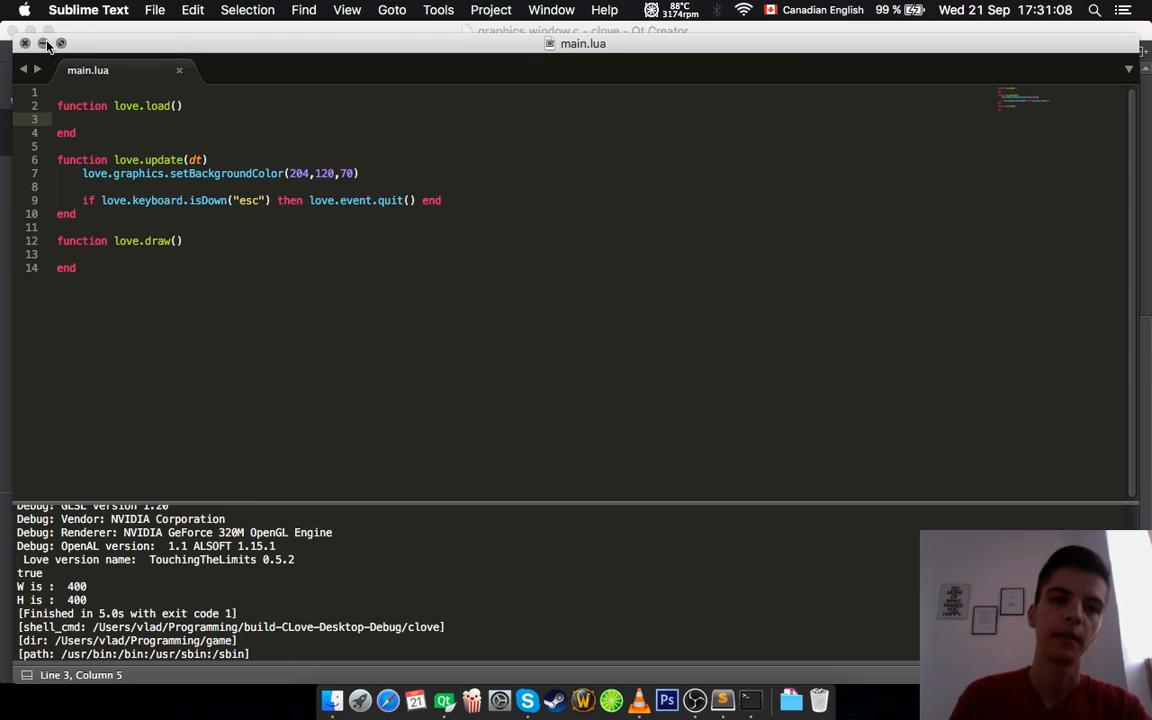
mouse_move(694, 700)
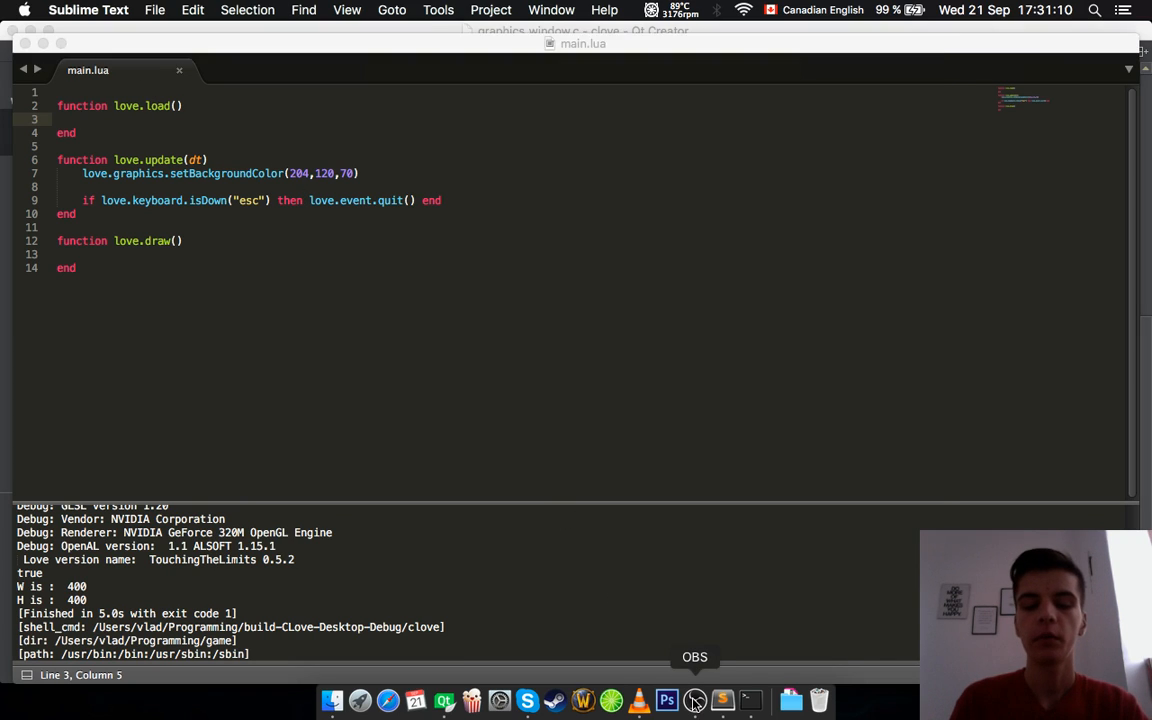